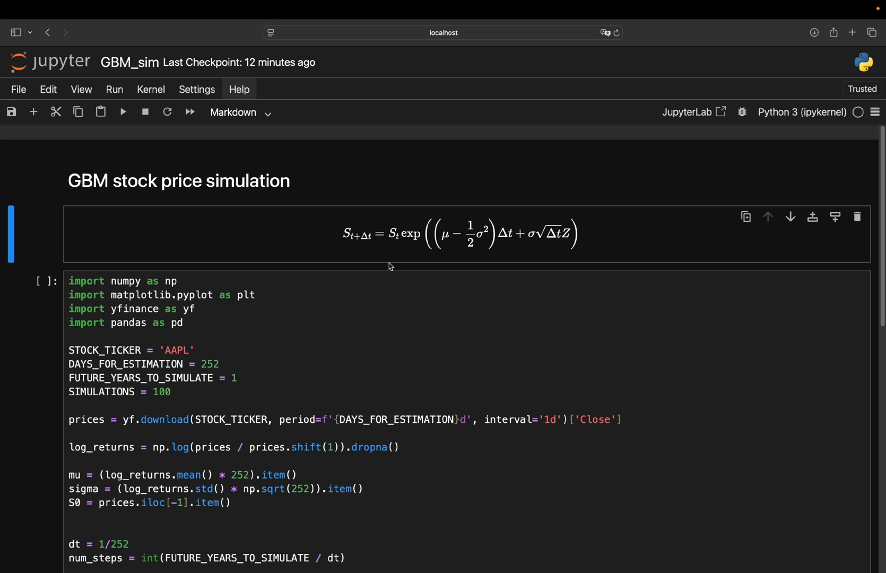
{"action": "mouse_move", "coordinate": [381, 249]}
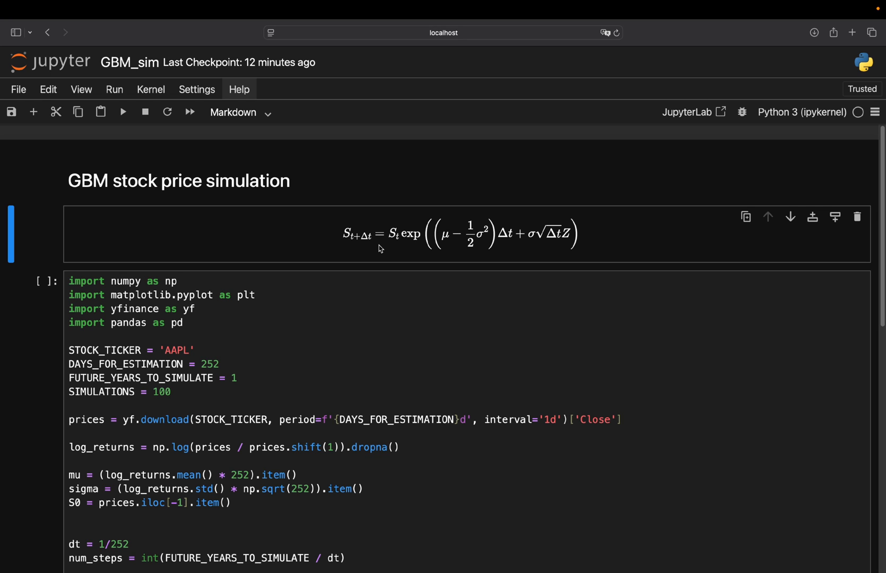
{"action": "mouse_move", "coordinate": [418, 255]}
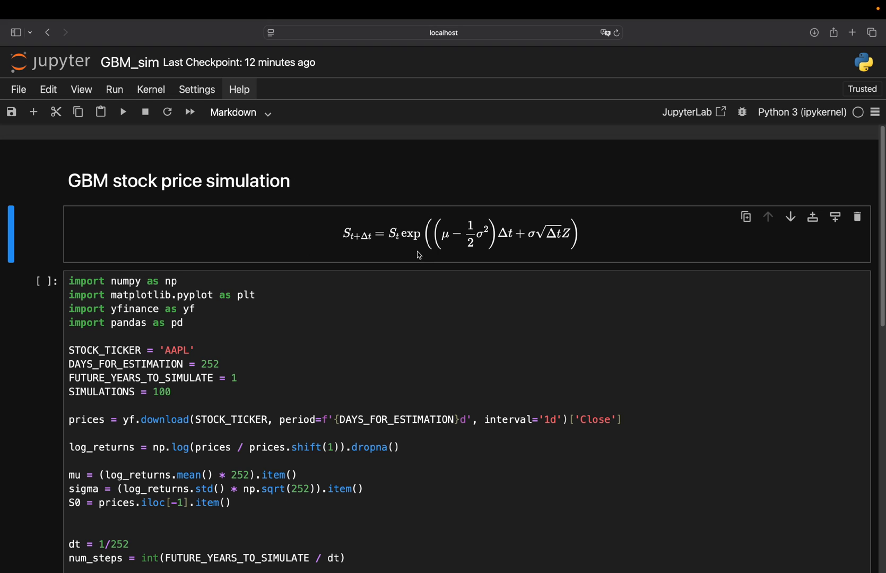
{"action": "mouse_move", "coordinate": [417, 253]}
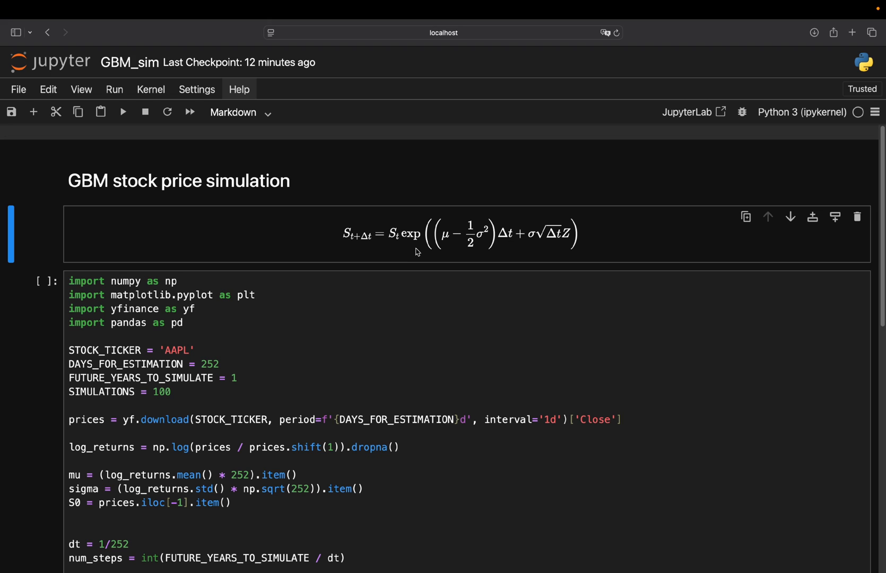
{"action": "mouse_move", "coordinate": [390, 253]}
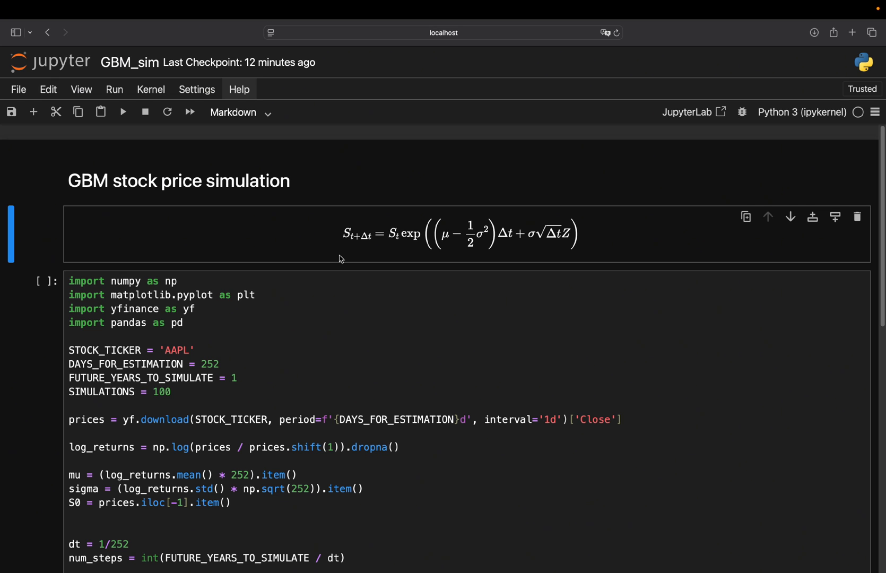
{"action": "mouse_move", "coordinate": [398, 227]}
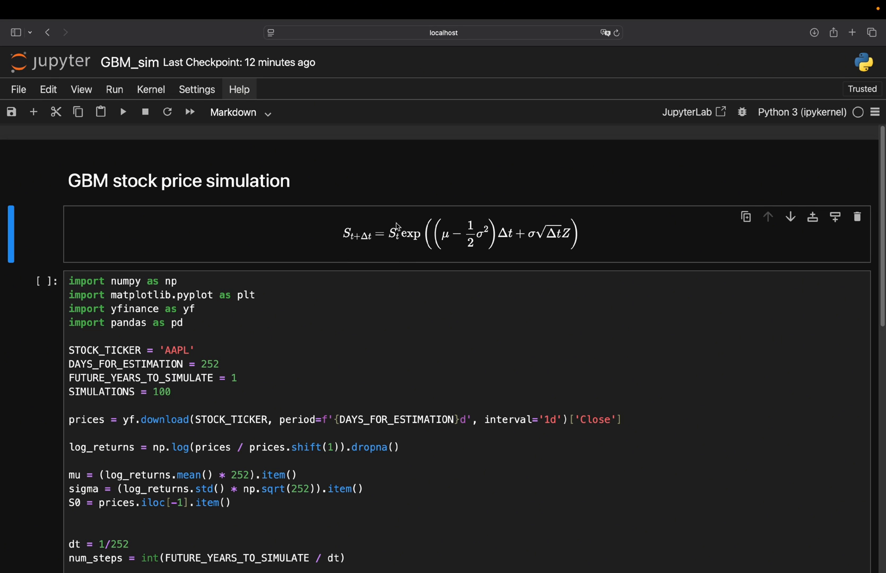
{"action": "mouse_move", "coordinate": [396, 261]}
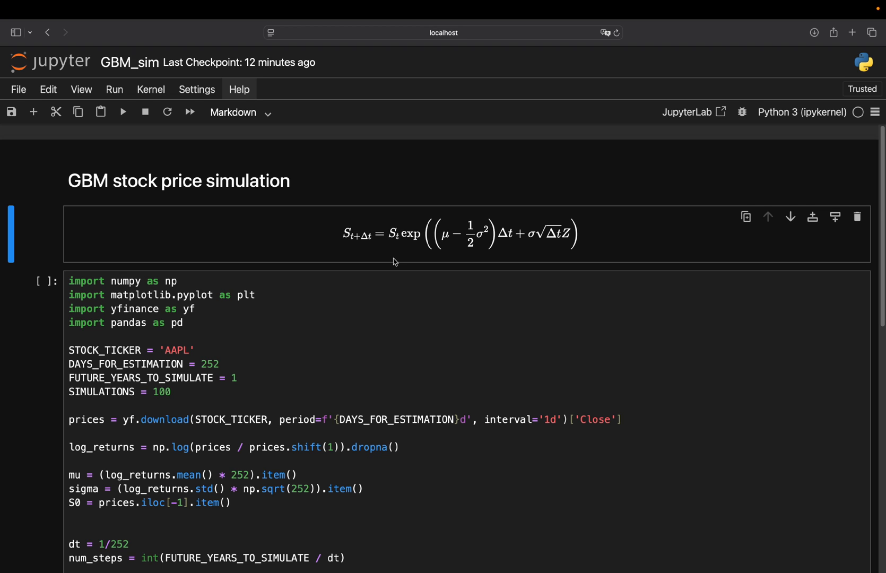
{"action": "mouse_move", "coordinate": [416, 231]}
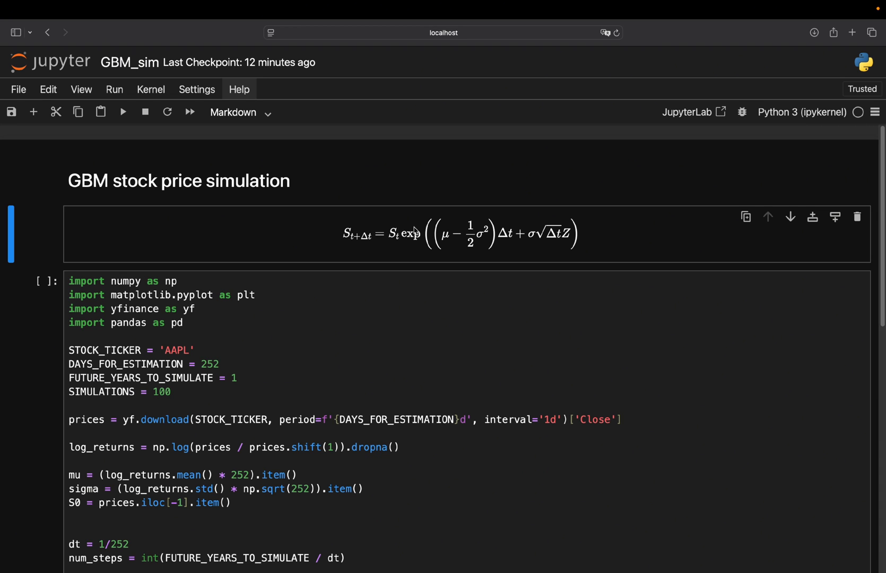
{"action": "mouse_move", "coordinate": [401, 251]}
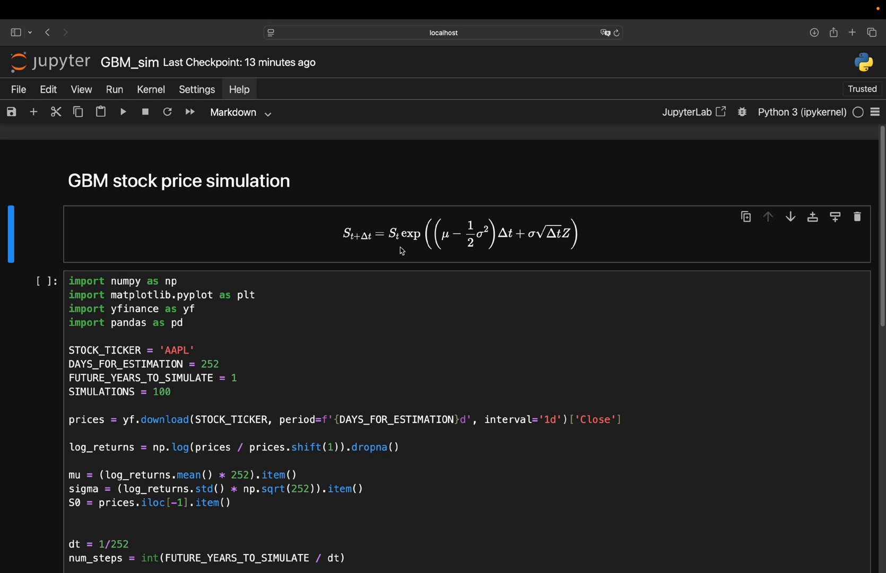
{"action": "mouse_move", "coordinate": [444, 250]}
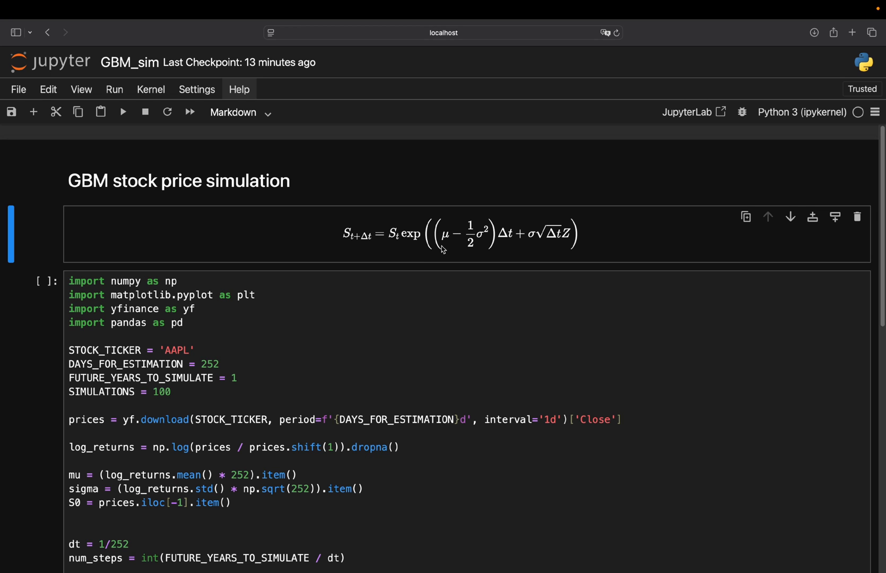
{"action": "mouse_move", "coordinate": [452, 225]}
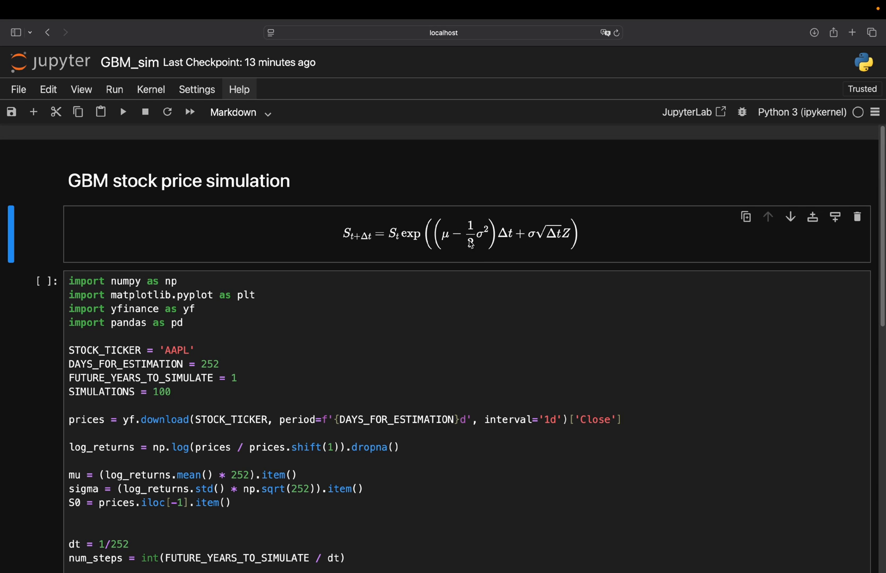
{"action": "mouse_move", "coordinate": [447, 242]}
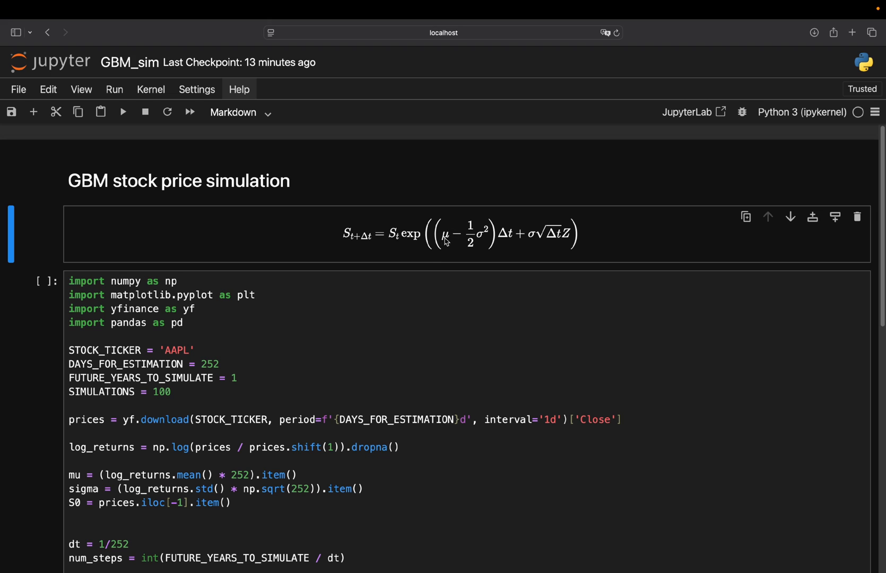
{"action": "mouse_move", "coordinate": [497, 240]}
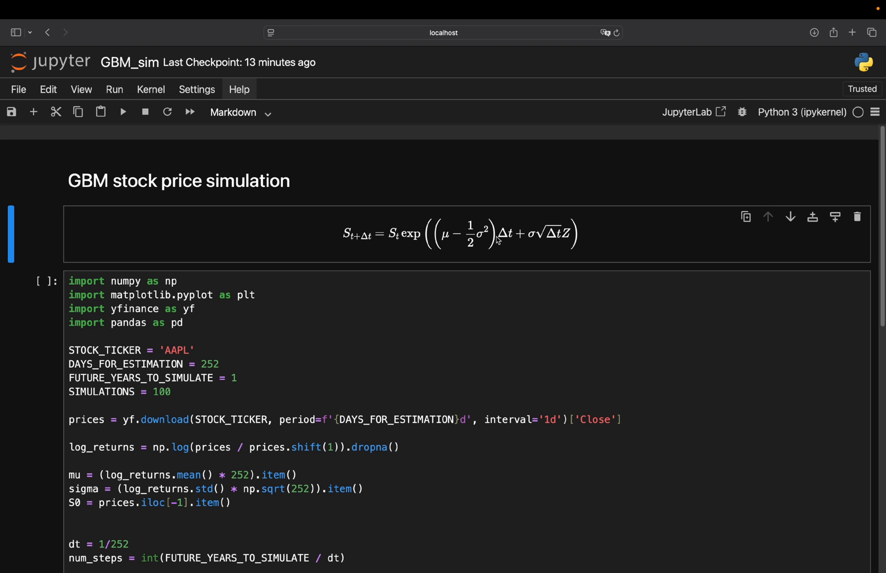
{"action": "mouse_move", "coordinate": [519, 233]}
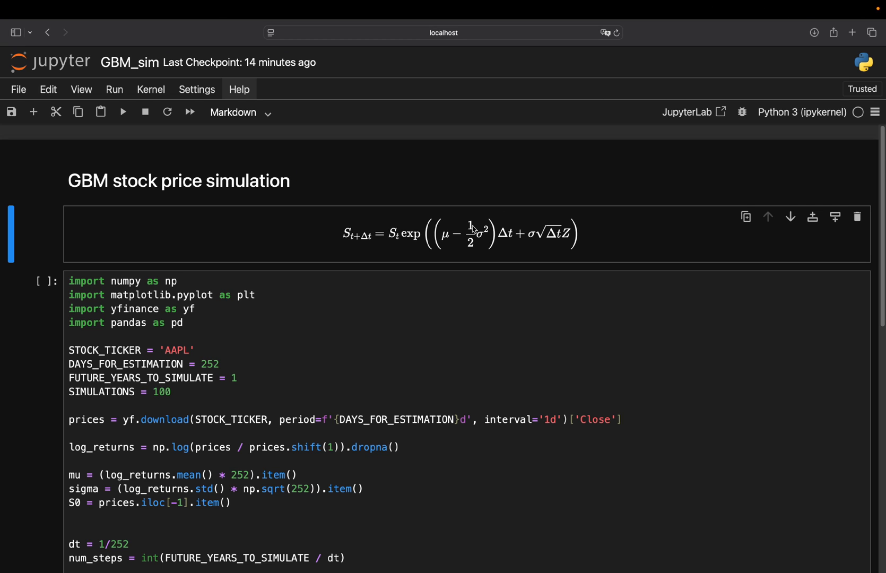
{"action": "mouse_move", "coordinate": [481, 240]}
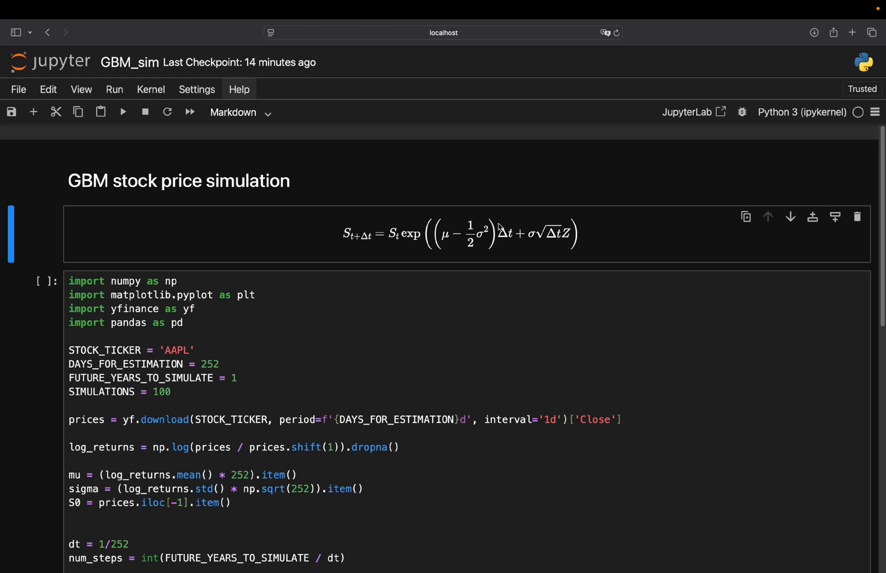
{"action": "mouse_move", "coordinate": [524, 235]}
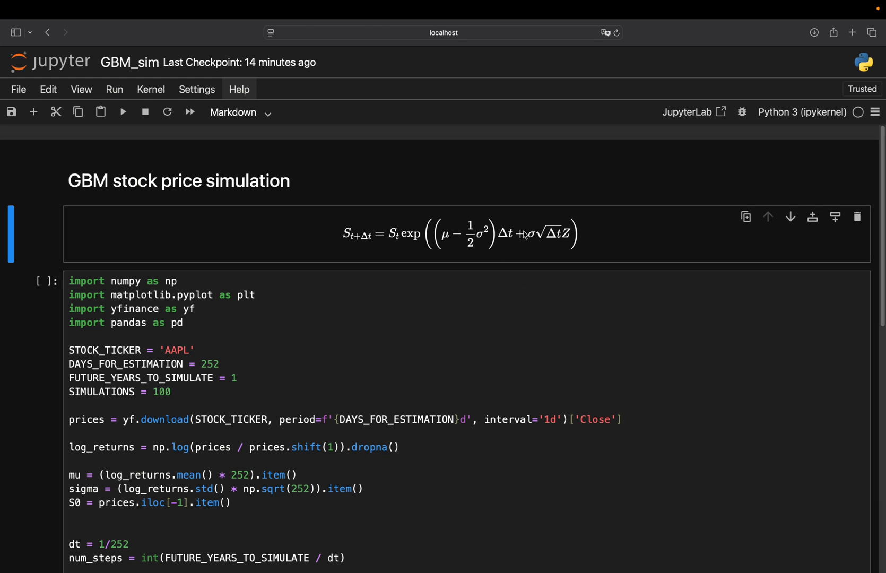
{"action": "mouse_move", "coordinate": [529, 242]}
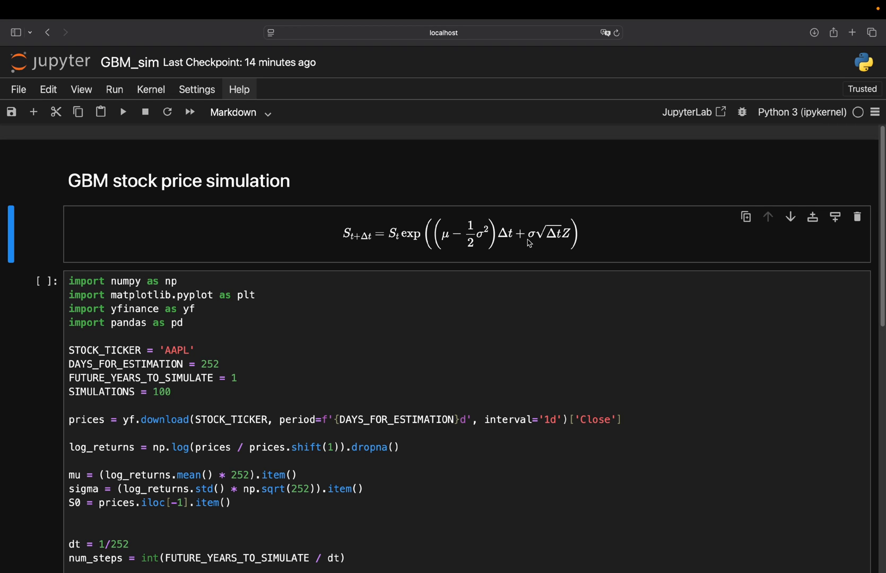
{"action": "mouse_move", "coordinate": [578, 233]}
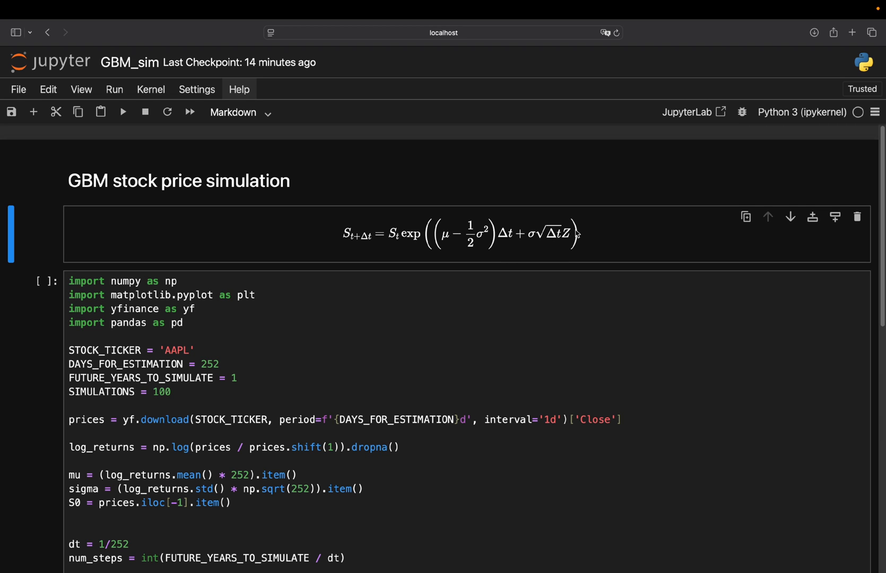
{"action": "mouse_move", "coordinate": [580, 234]}
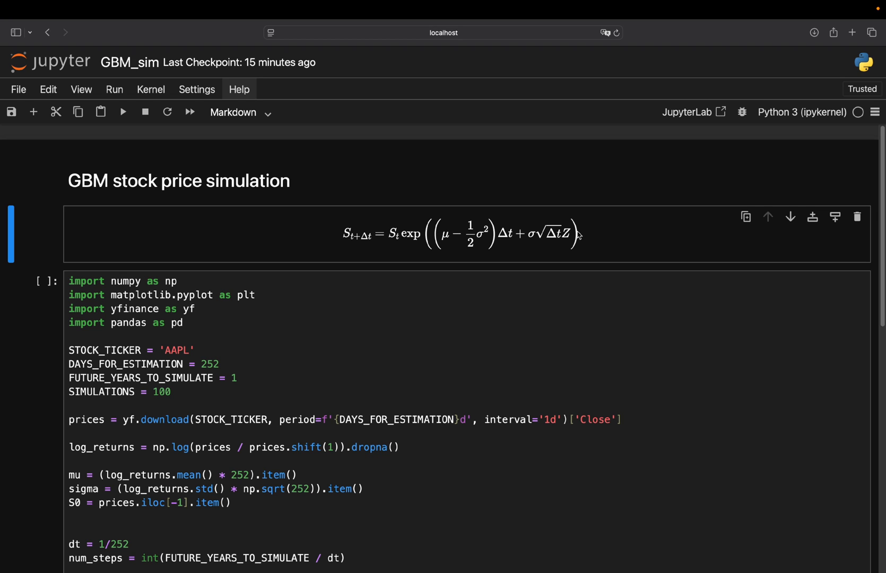
{"action": "mouse_move", "coordinate": [531, 244]}
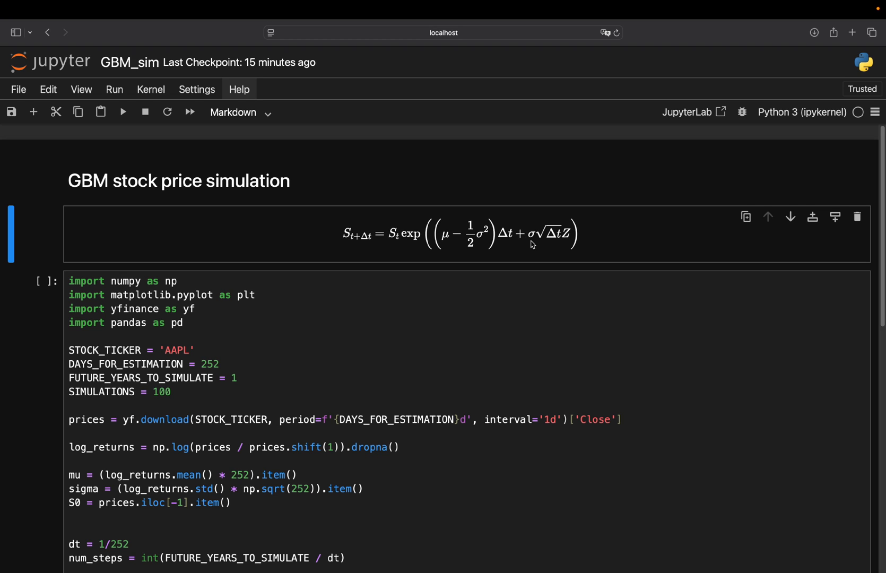
{"action": "mouse_move", "coordinate": [531, 236]}
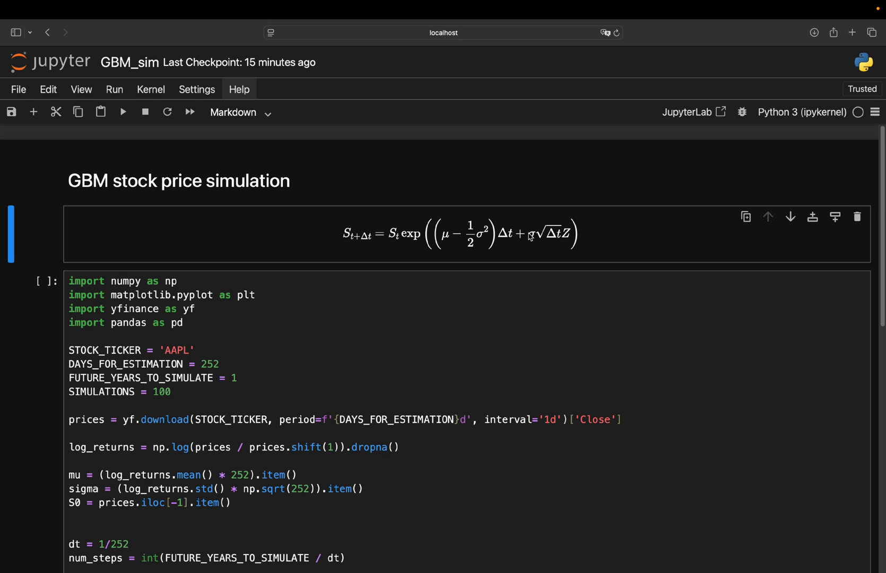
{"action": "mouse_move", "coordinate": [554, 236]}
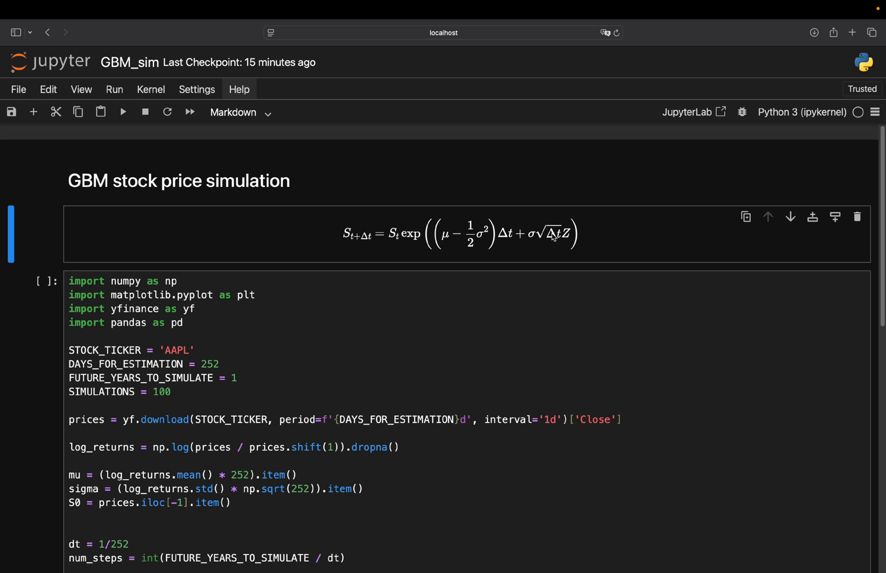
{"action": "mouse_move", "coordinate": [553, 240]}
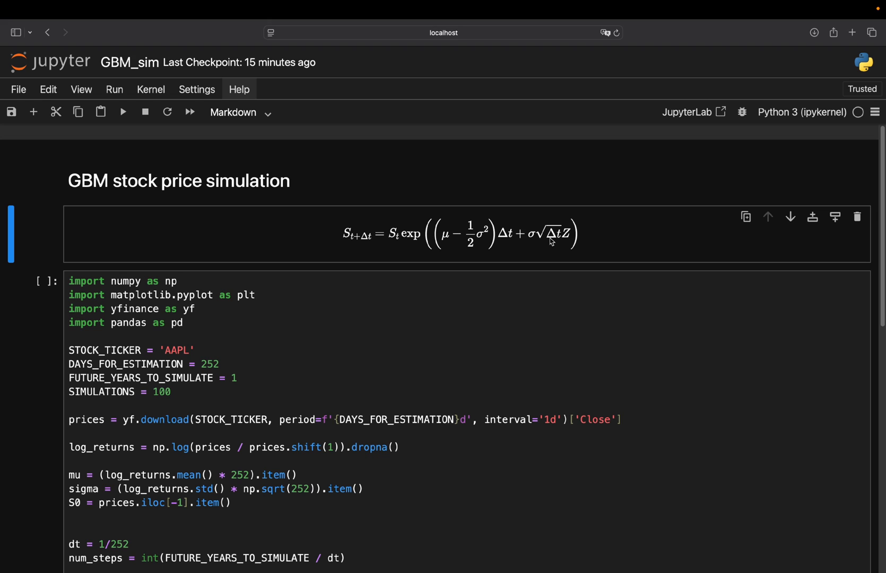
{"action": "mouse_move", "coordinate": [548, 242]}
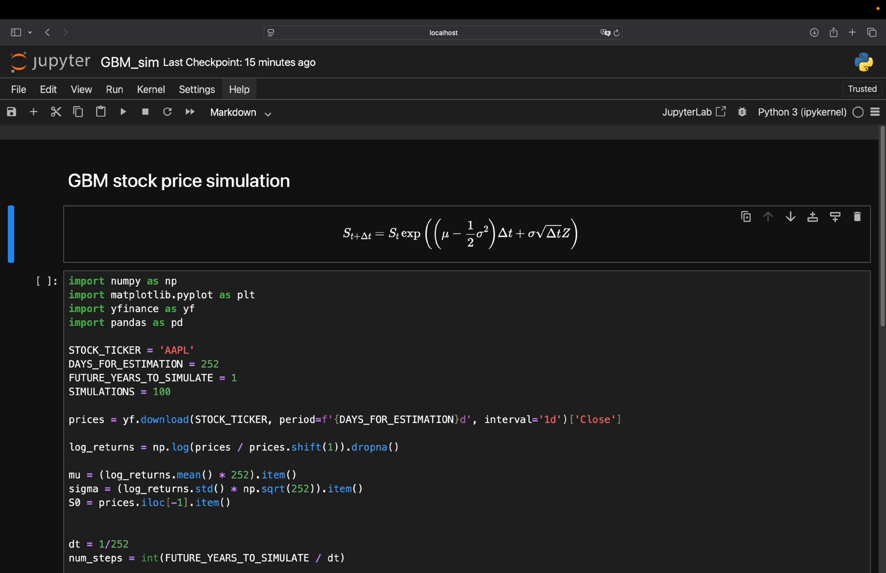
{"action": "mouse_move", "coordinate": [398, 237]}
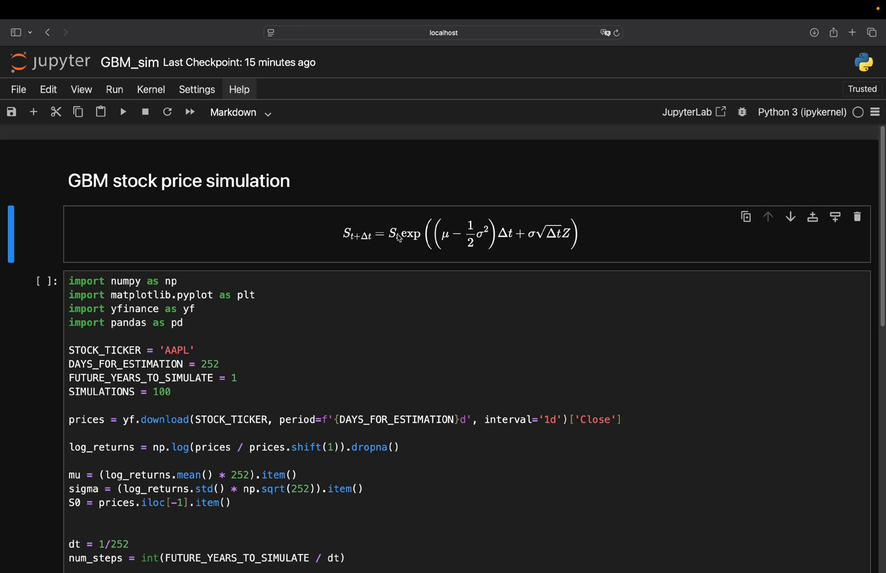
{"action": "mouse_move", "coordinate": [423, 256]}
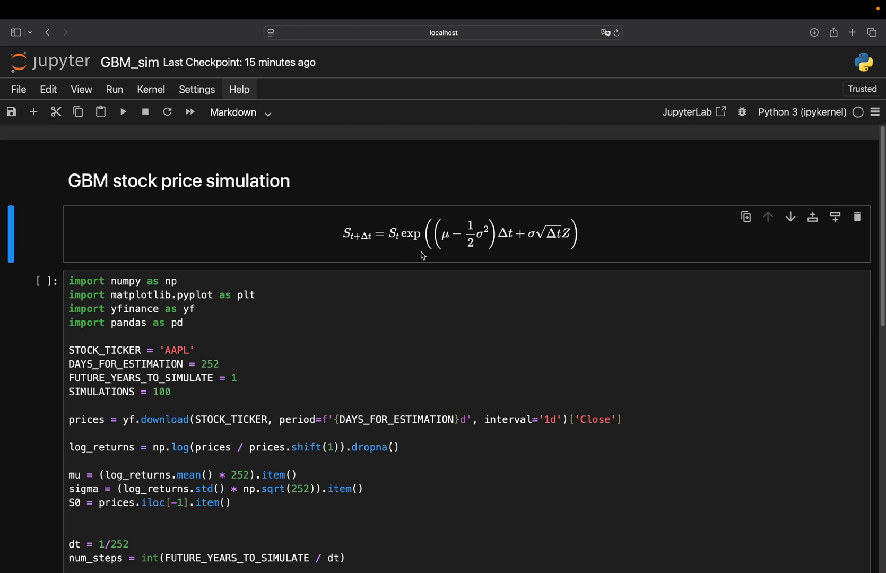
{"action": "mouse_move", "coordinate": [410, 260]}
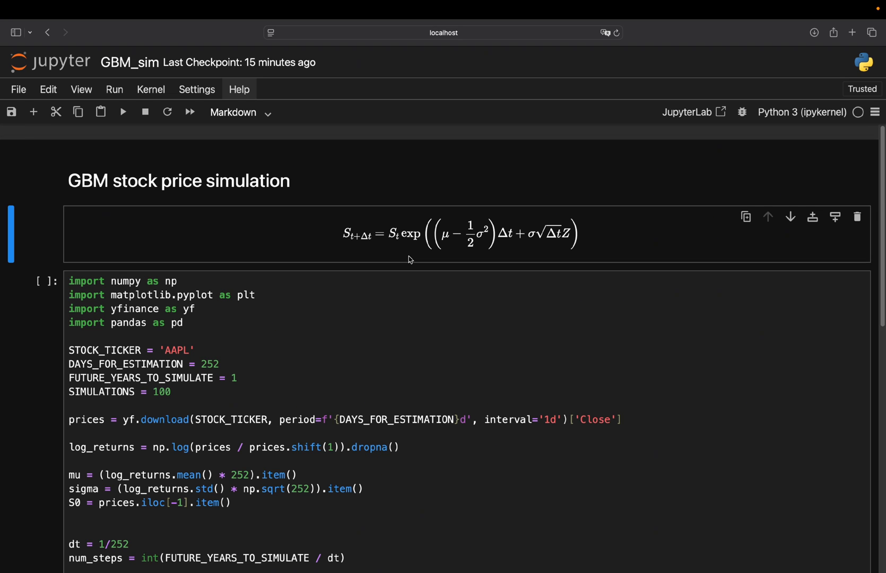
Execute the GBM simulation cell that downloads AAPL prices and builds 100 paths
{"action": "left_click", "coordinate": [122, 112]}
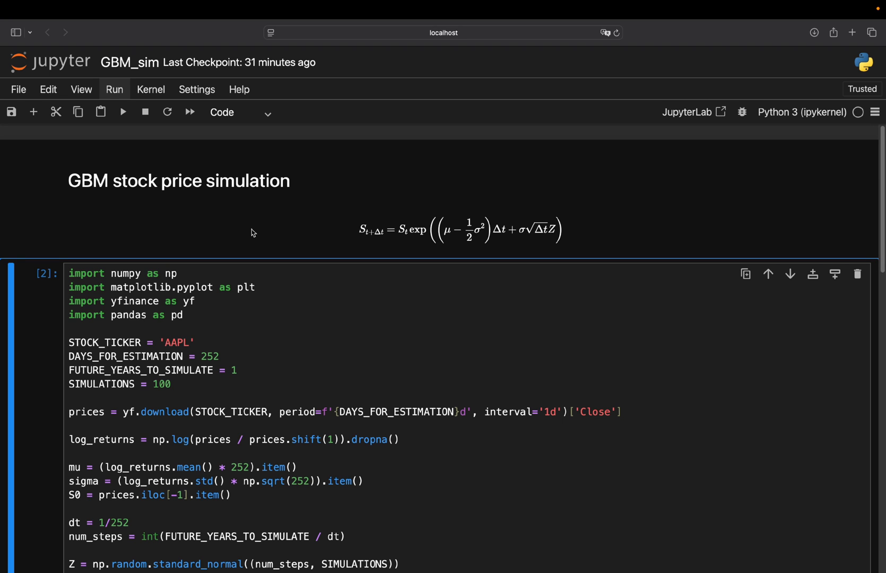
{"action": "mouse_move", "coordinate": [154, 281]}
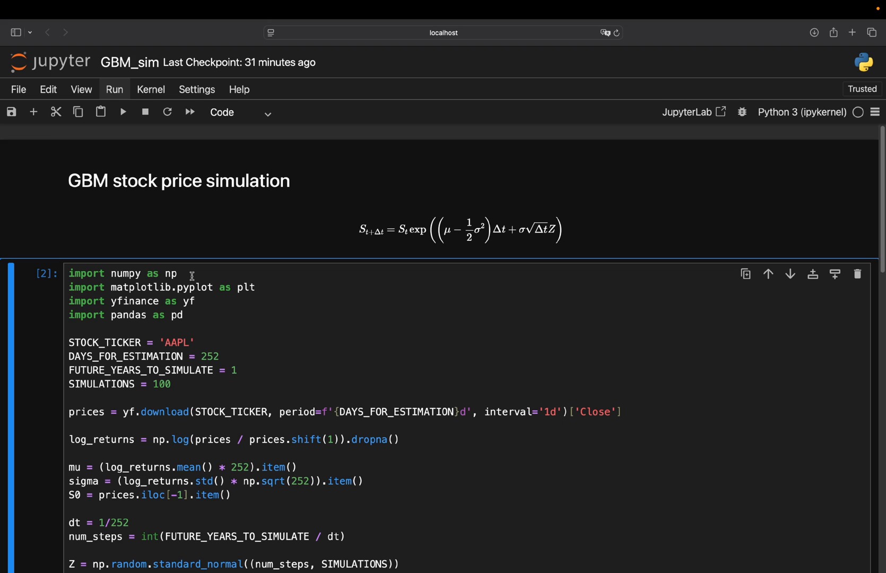
{"action": "mouse_move", "coordinate": [195, 303]}
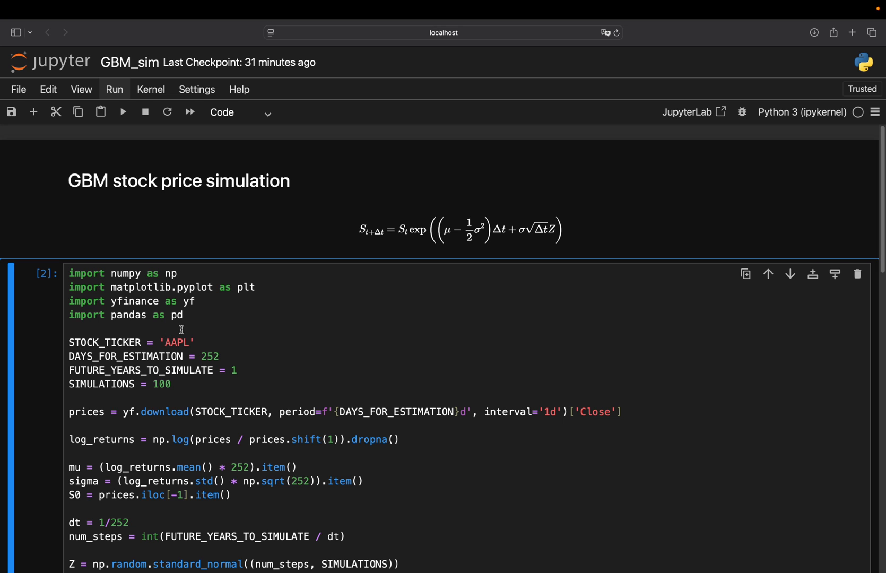
{"action": "mouse_move", "coordinate": [219, 333]}
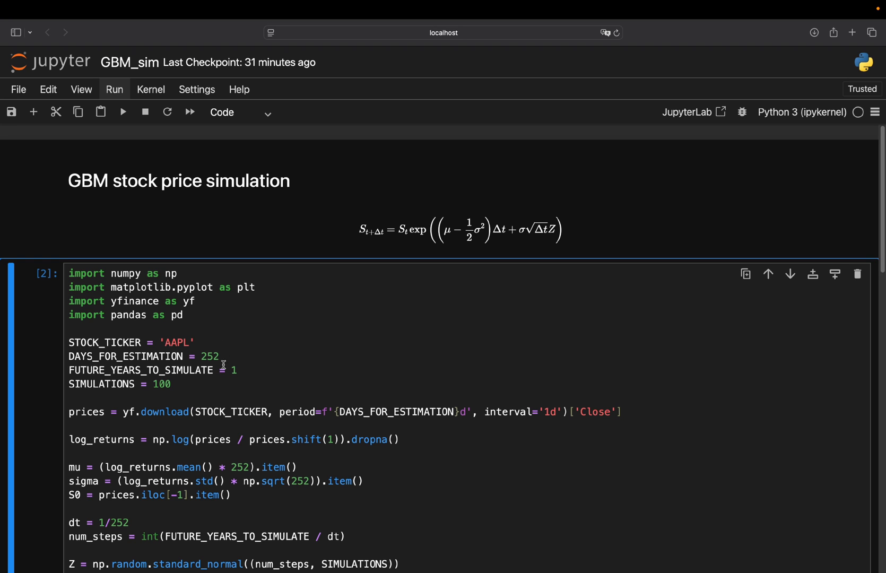
{"action": "mouse_move", "coordinate": [243, 357]}
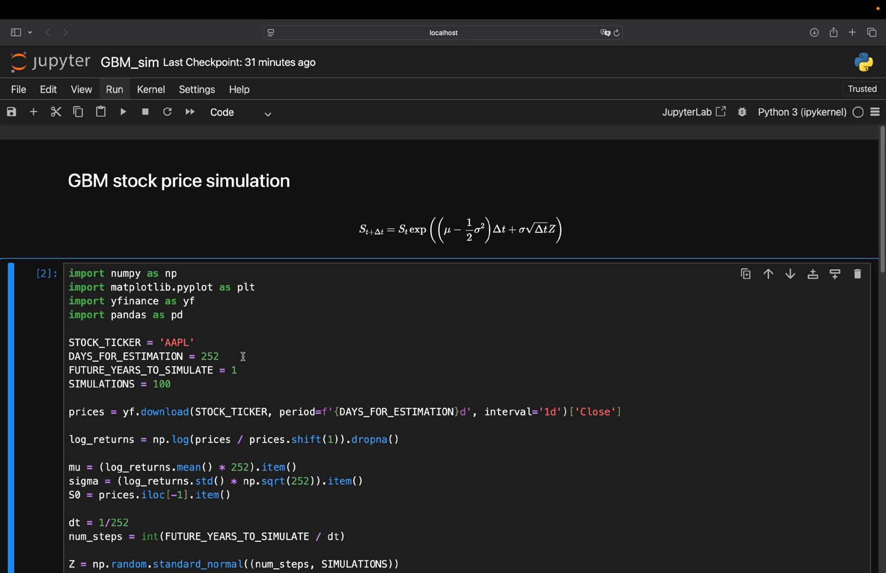
{"action": "mouse_move", "coordinate": [276, 346]}
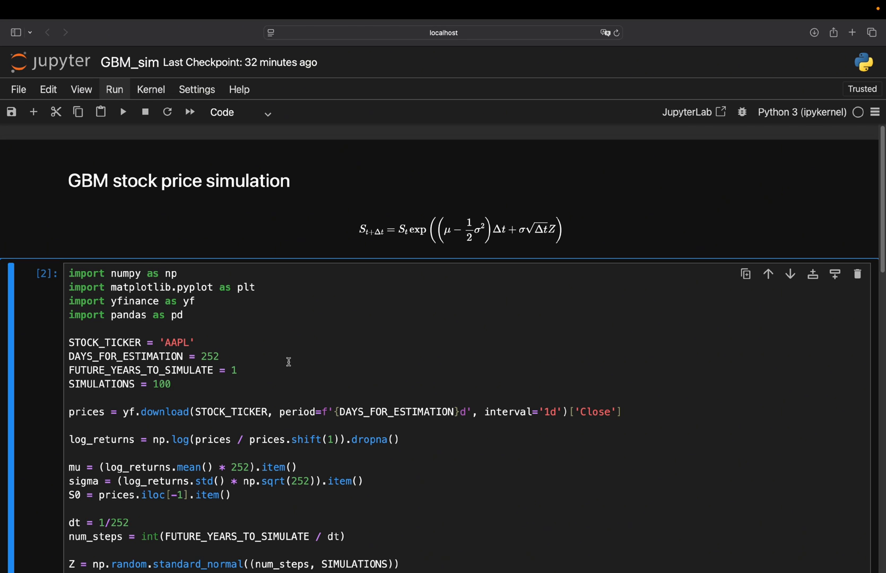
{"action": "mouse_move", "coordinate": [255, 364]}
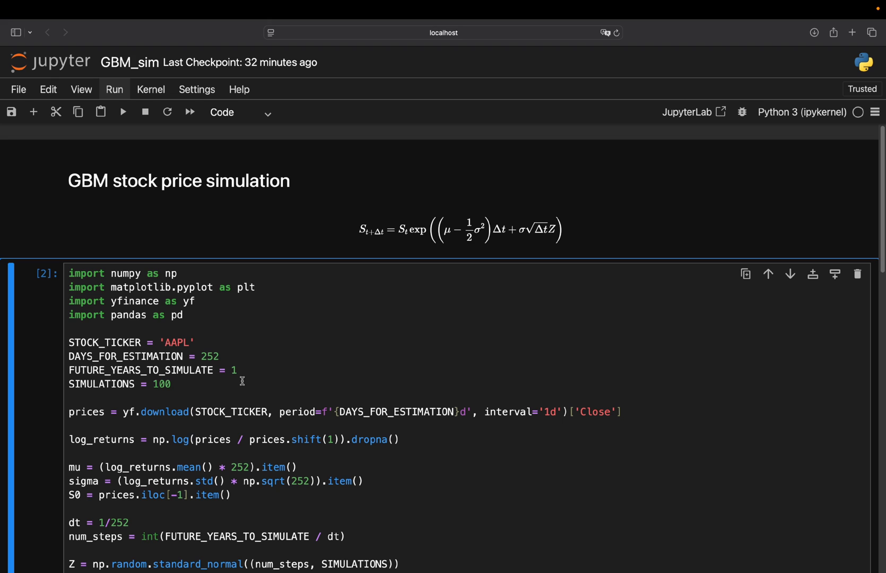
{"action": "mouse_move", "coordinate": [319, 350]}
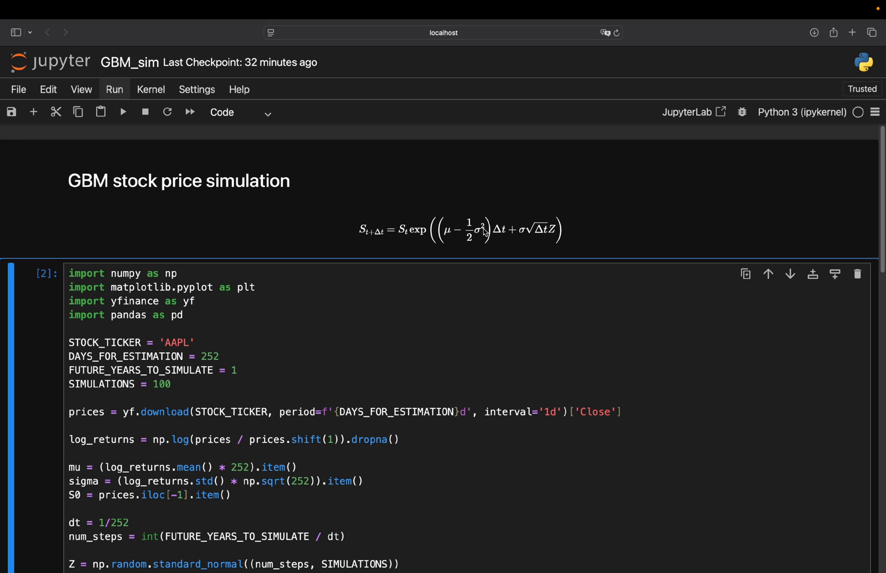
{"action": "mouse_move", "coordinate": [312, 330]}
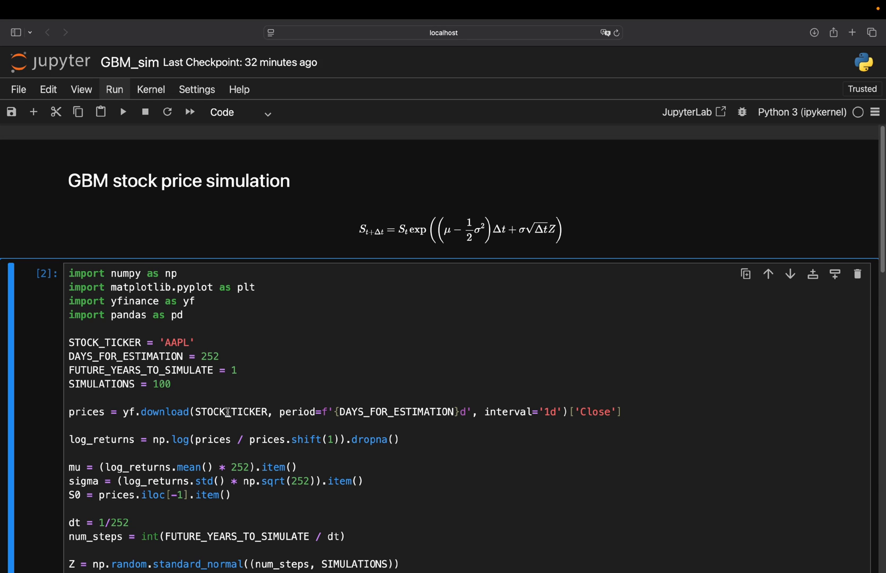
{"action": "mouse_move", "coordinate": [362, 424]}
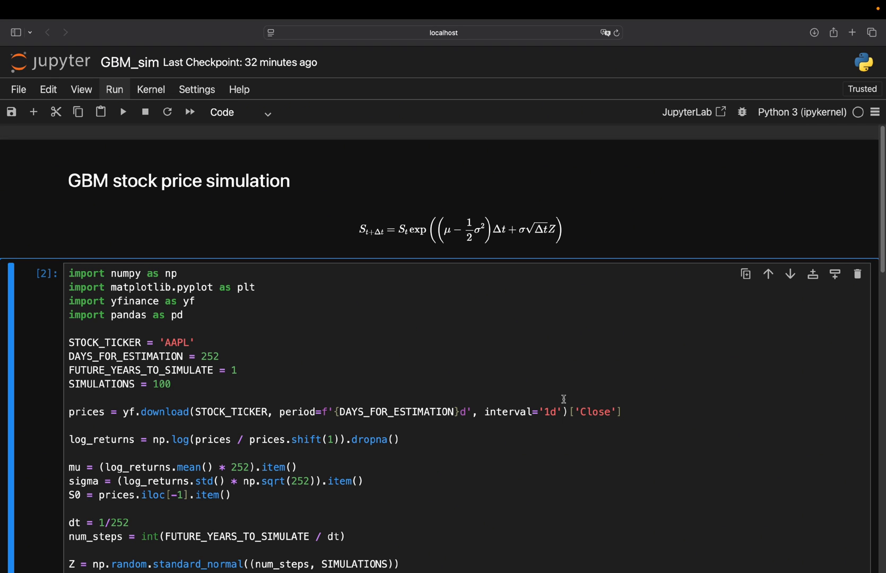
{"action": "mouse_move", "coordinate": [600, 406]}
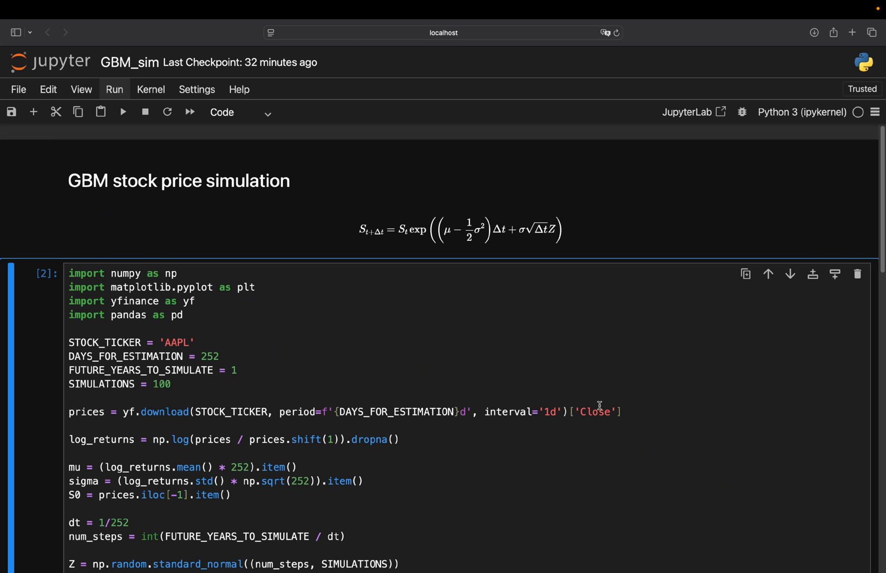
{"action": "mouse_move", "coordinate": [621, 411]}
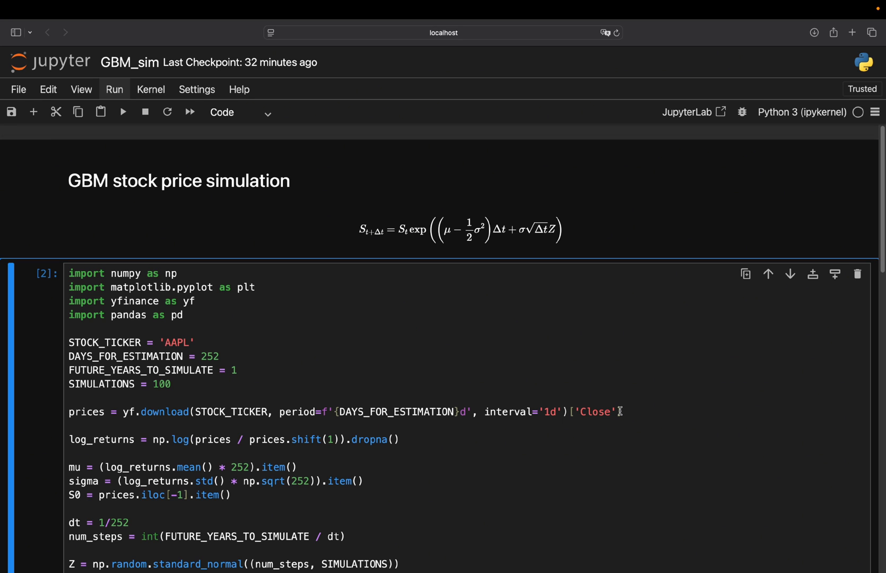
{"action": "scroll", "scroll_direction": "down", "scroll_amount": 3}
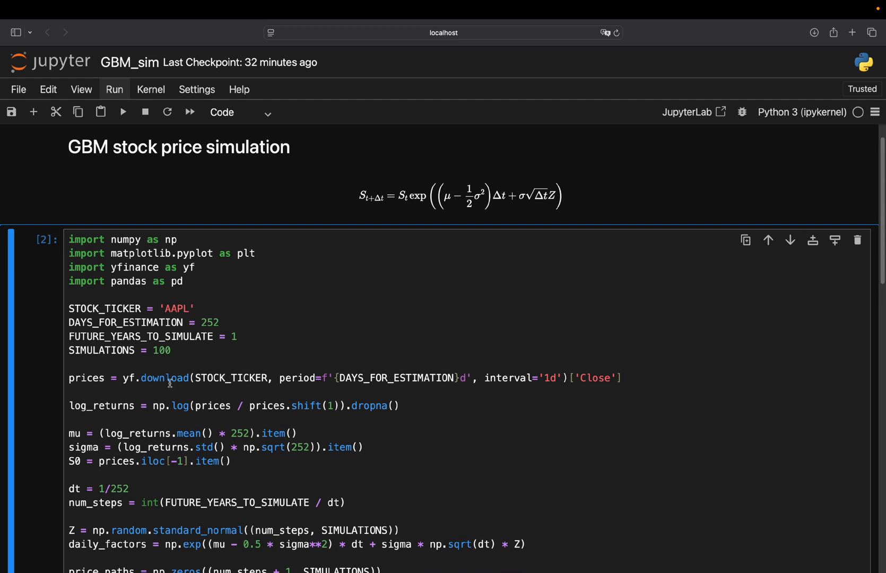
{"action": "scroll", "scroll_direction": "down", "scroll_amount": 3}
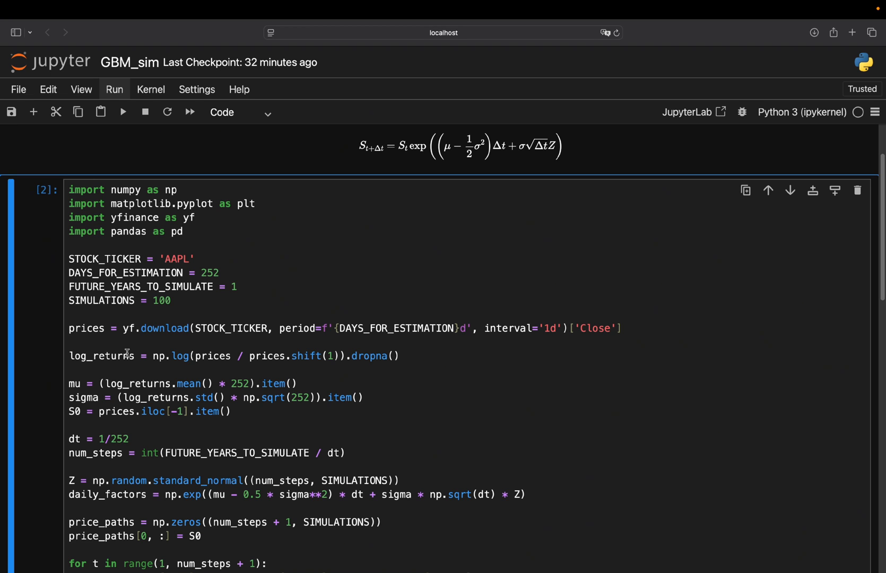
{"action": "mouse_move", "coordinate": [231, 356]}
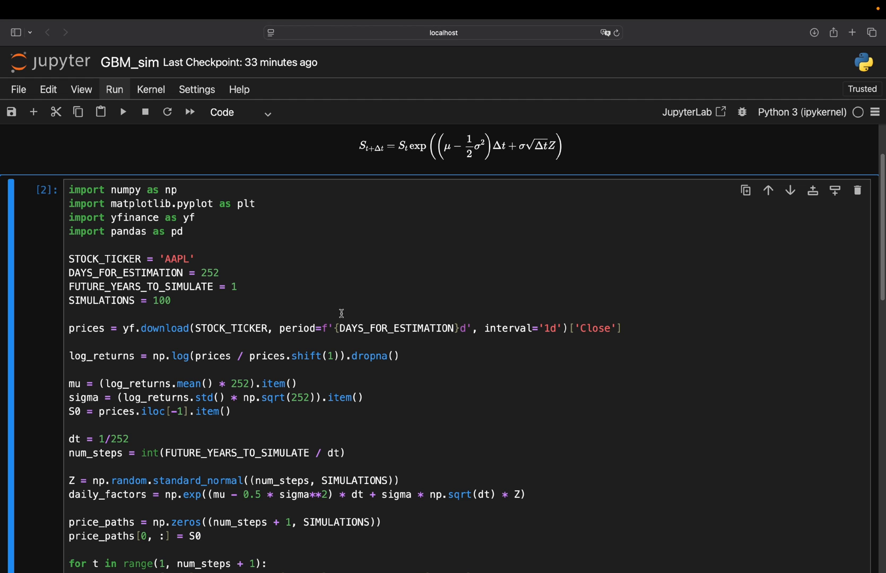
{"action": "scroll", "scroll_direction": "down", "scroll_amount": 3}
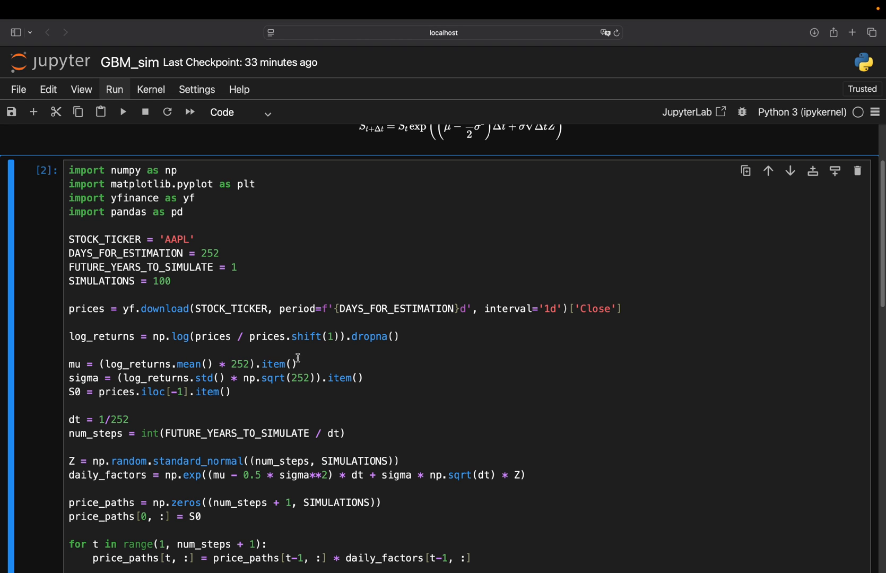
{"action": "mouse_move", "coordinate": [307, 361]}
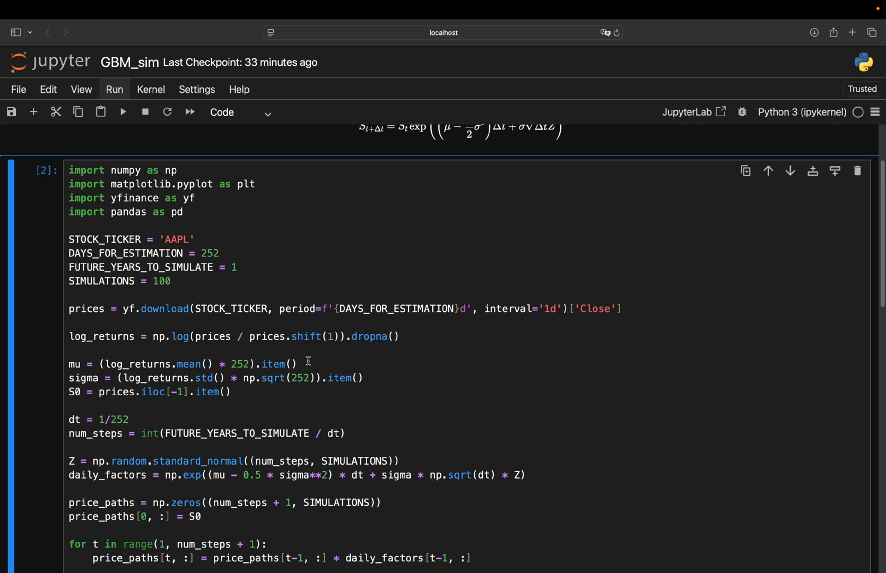
{"action": "mouse_move", "coordinate": [305, 361]}
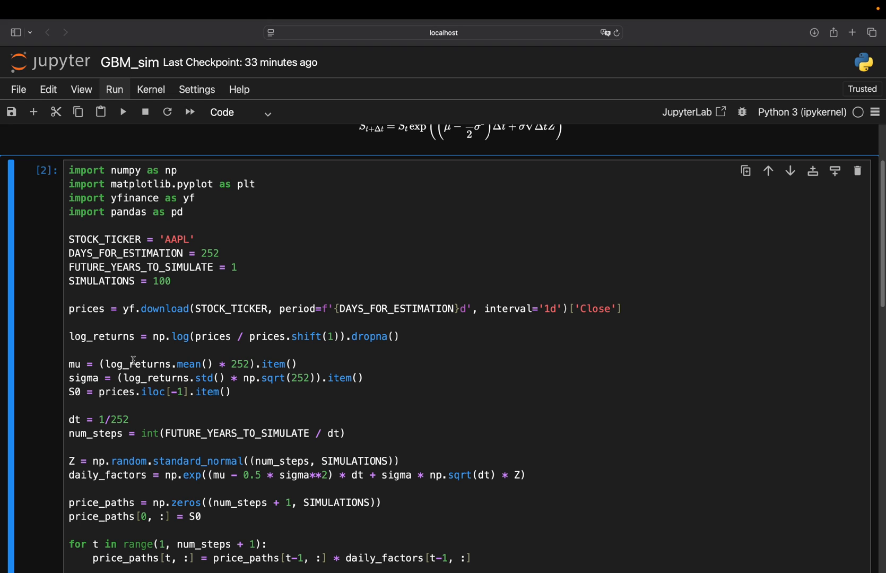
{"action": "mouse_move", "coordinate": [129, 355]}
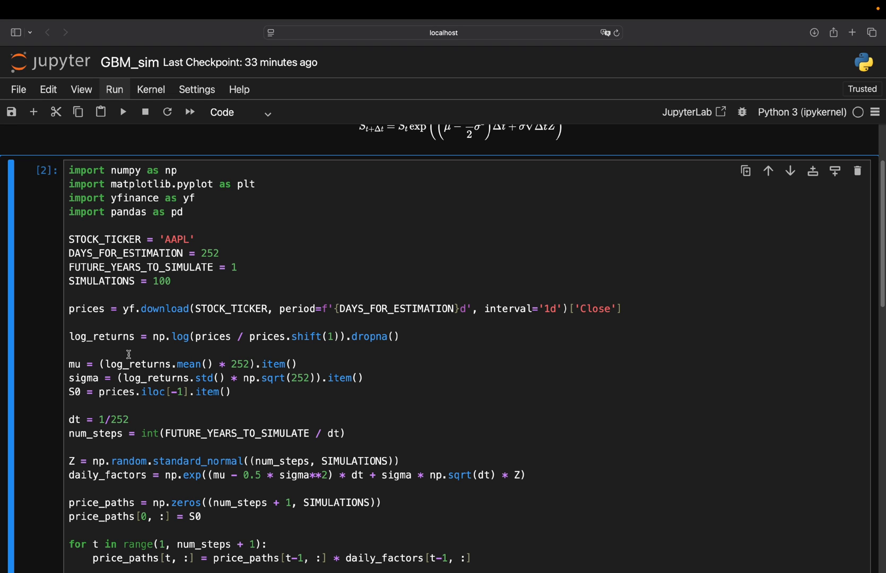
{"action": "mouse_move", "coordinate": [299, 365]}
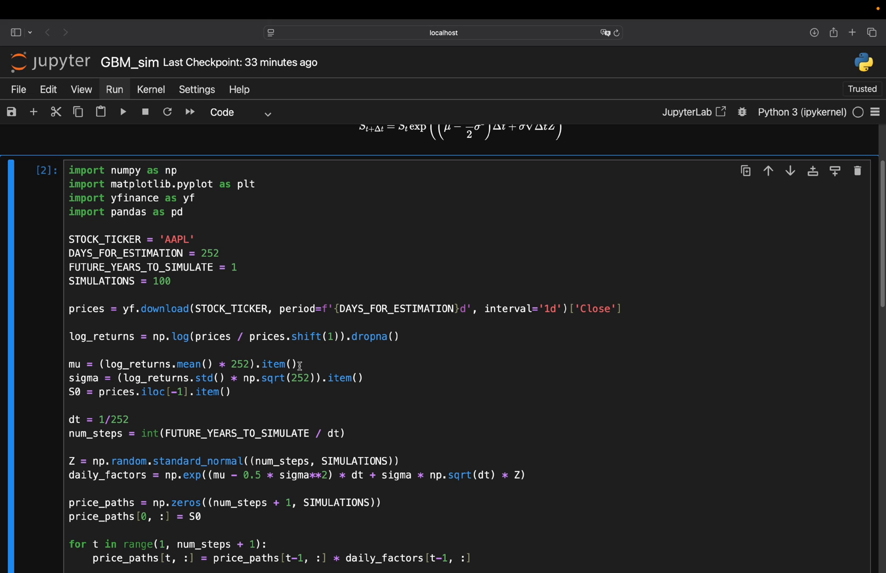
{"action": "scroll", "scroll_direction": "down", "scroll_amount": 3}
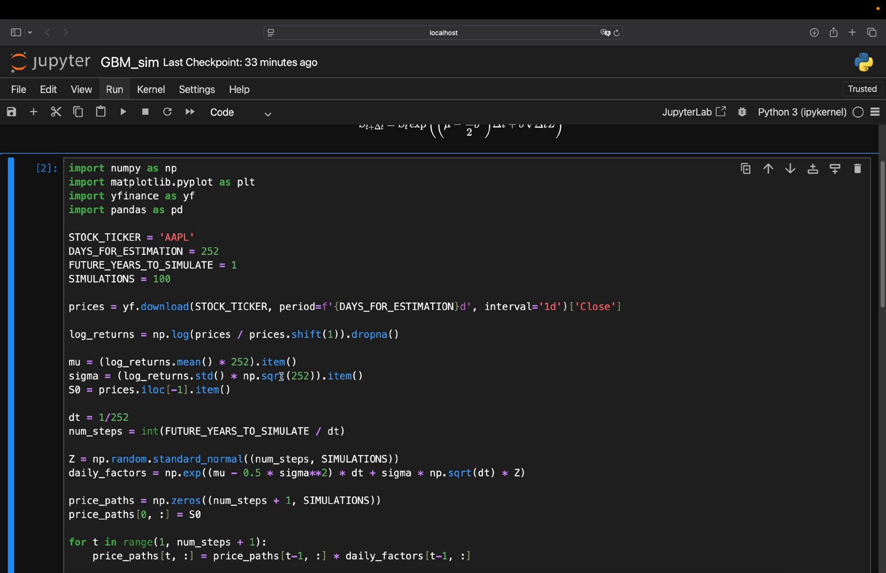
{"action": "mouse_move", "coordinate": [329, 371]}
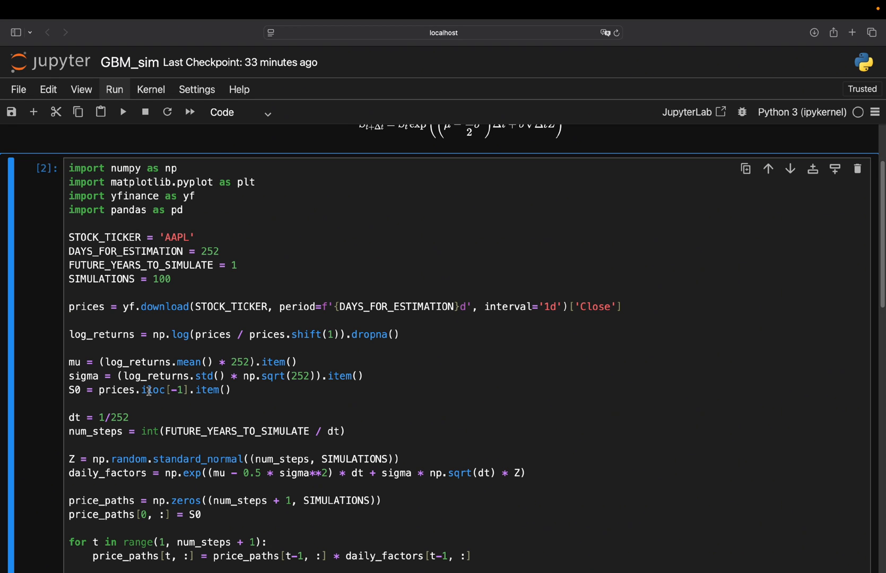
{"action": "mouse_move", "coordinate": [76, 416]}
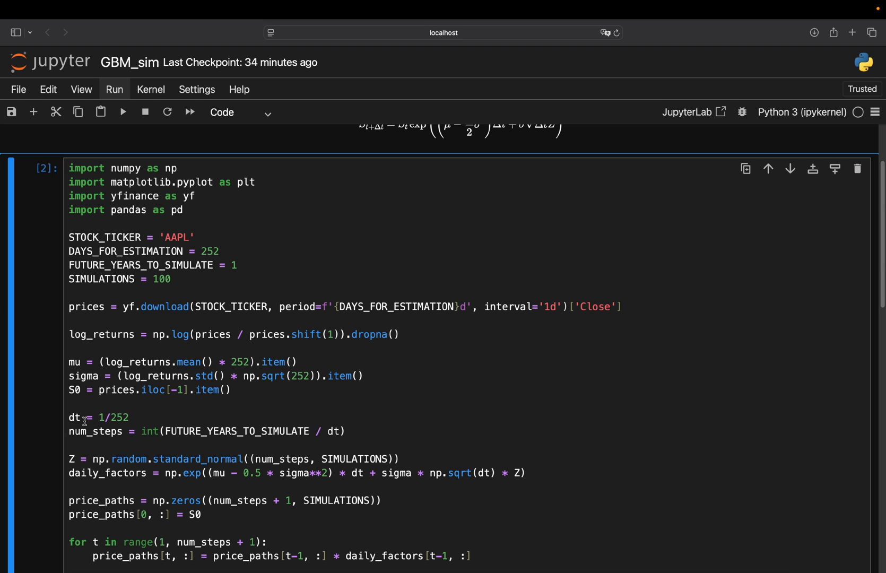
{"action": "mouse_move", "coordinate": [83, 420]}
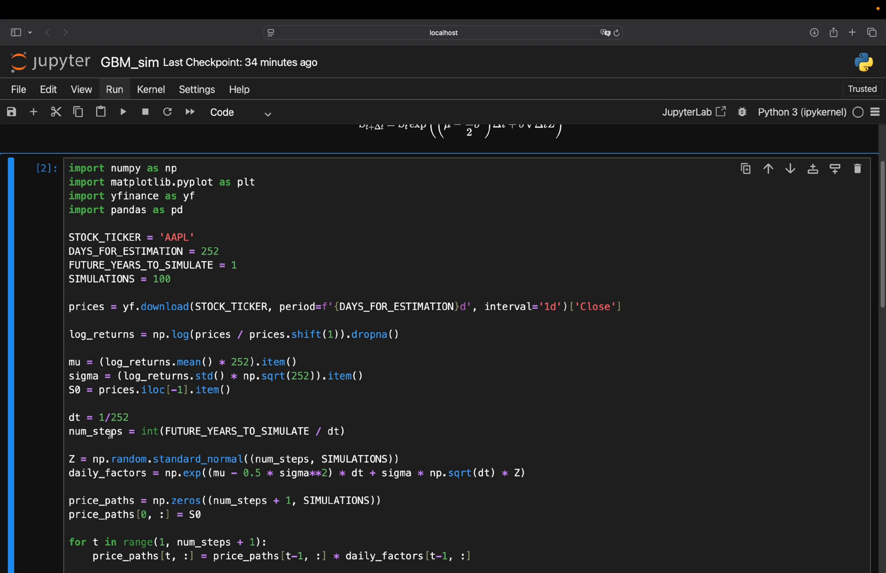
{"action": "mouse_move", "coordinate": [307, 422]}
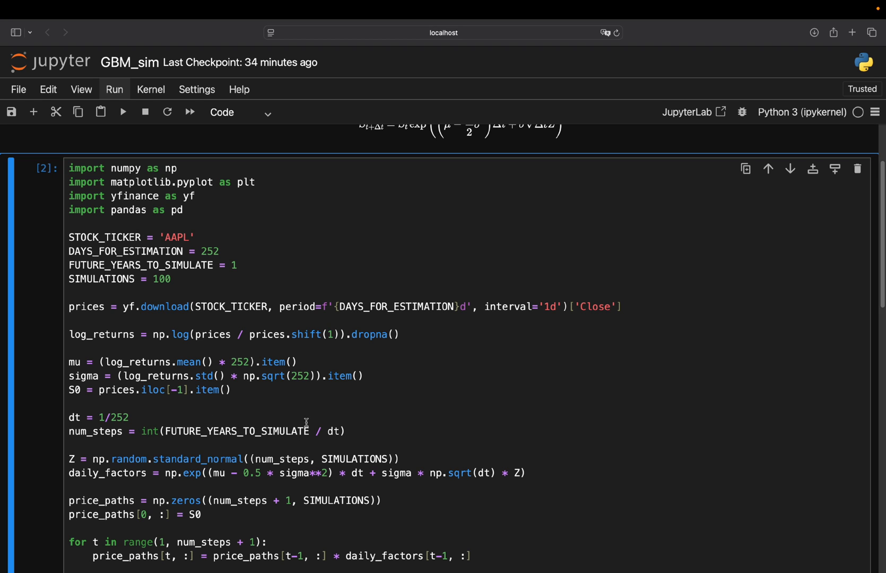
{"action": "mouse_move", "coordinate": [128, 436]}
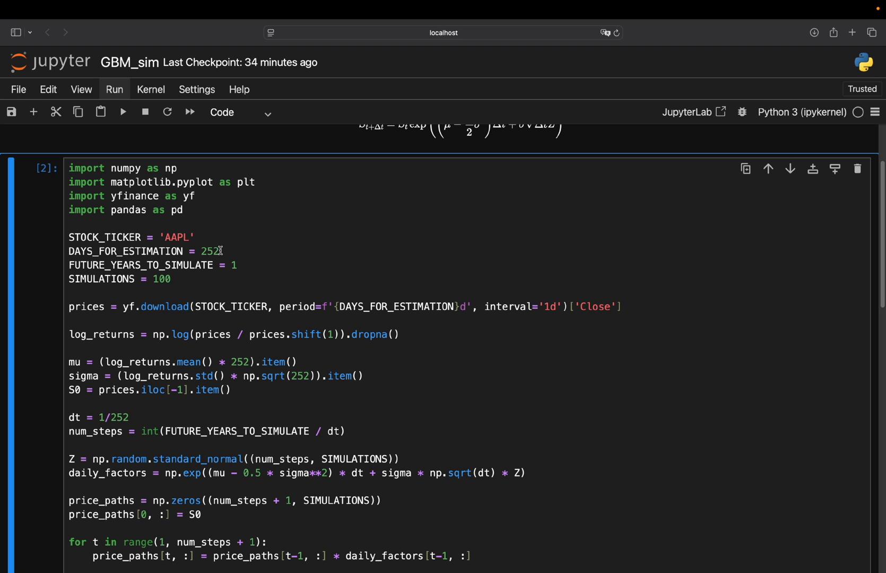
{"action": "mouse_move", "coordinate": [209, 459]}
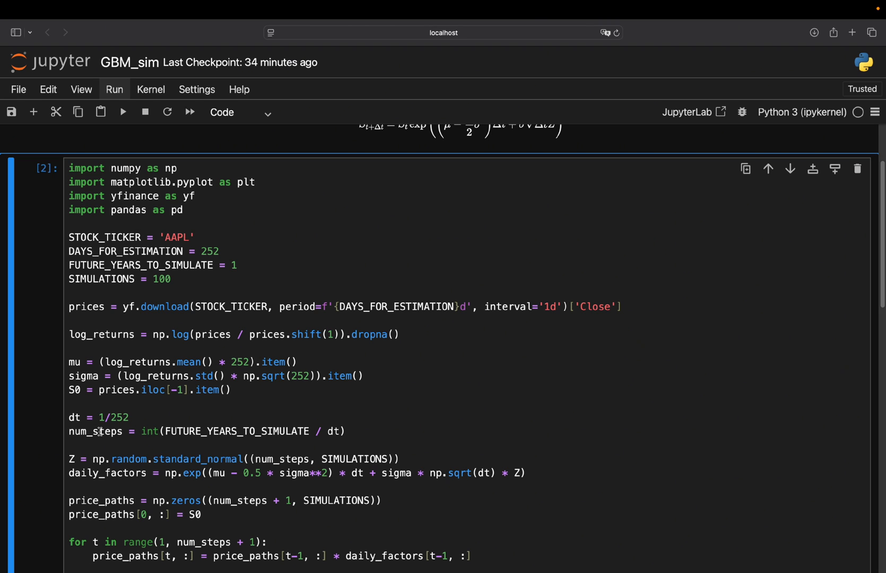
{"action": "mouse_move", "coordinate": [83, 431]}
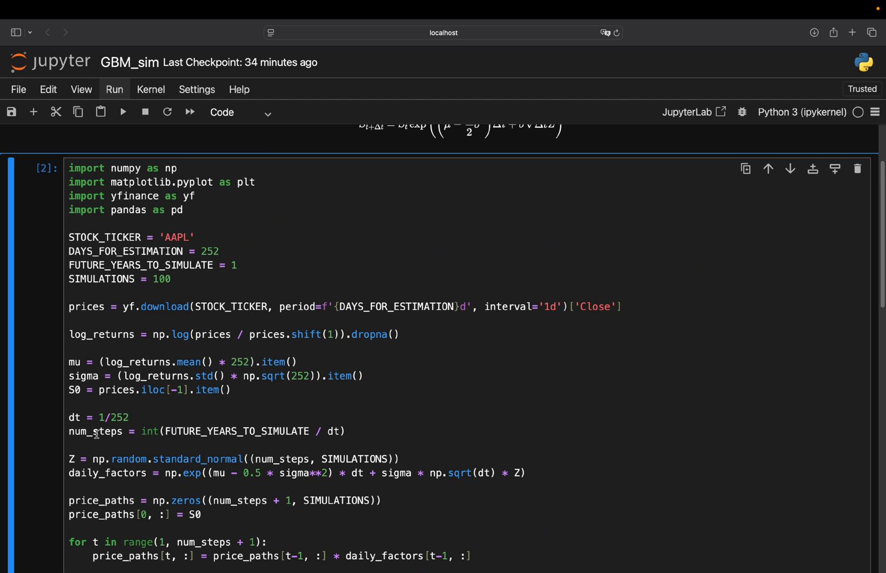
{"action": "scroll", "scroll_direction": "down", "scroll_amount": 3}
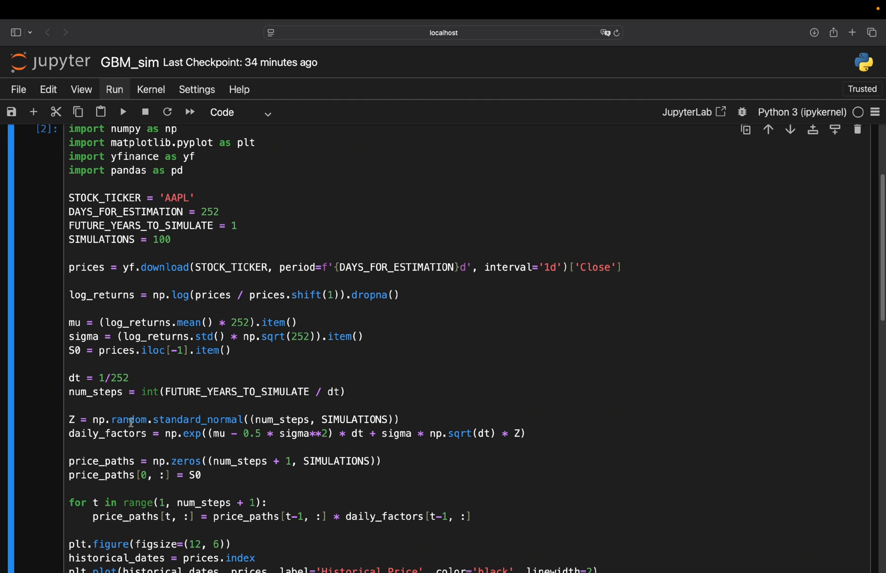
{"action": "mouse_move", "coordinate": [143, 423]}
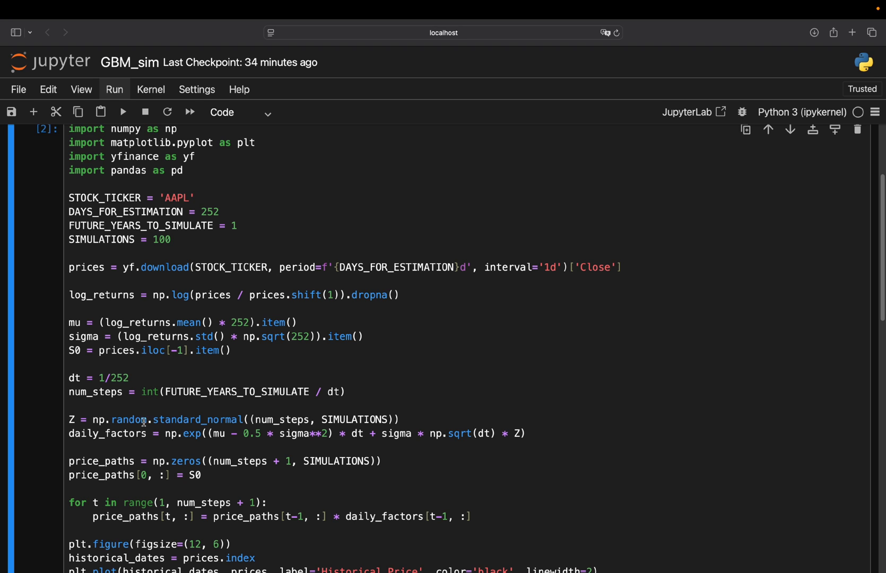
{"action": "mouse_move", "coordinate": [207, 424]}
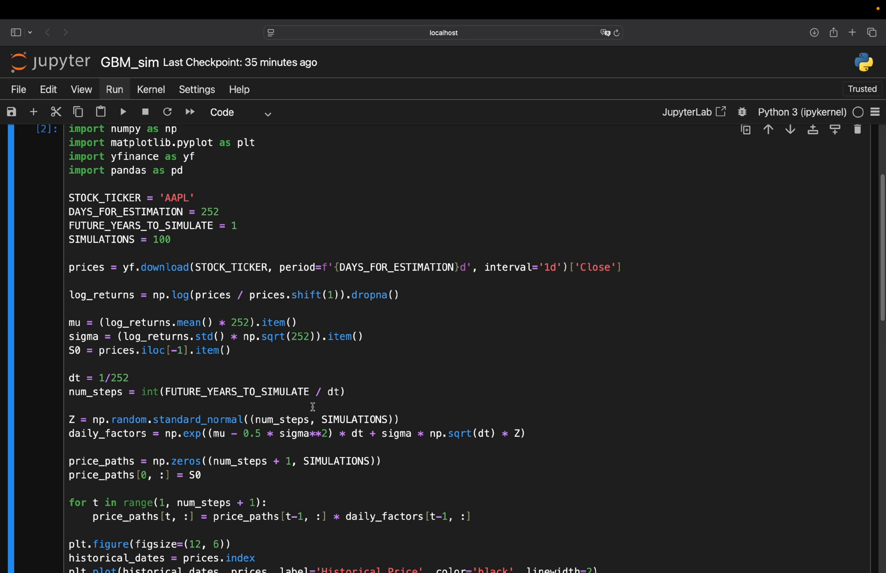
{"action": "mouse_move", "coordinate": [285, 414]}
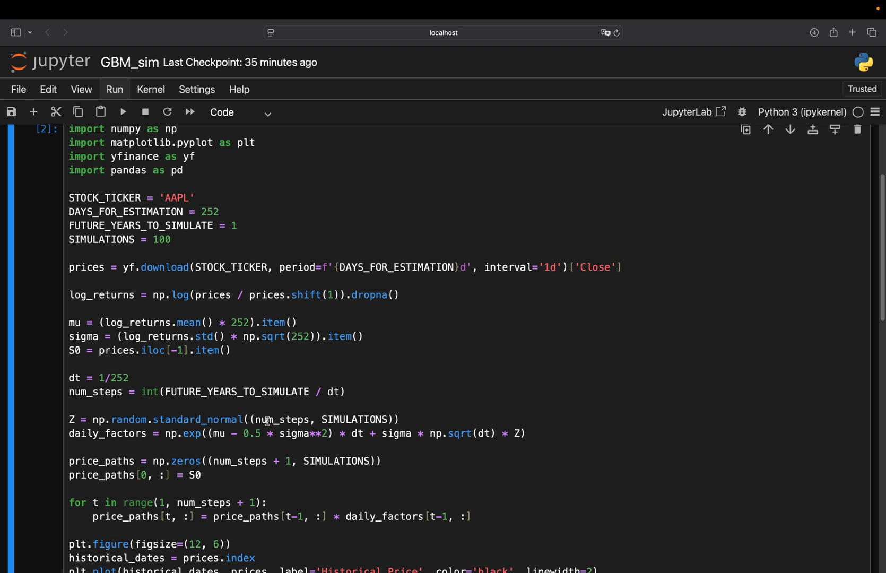
{"action": "mouse_move", "coordinate": [365, 406]}
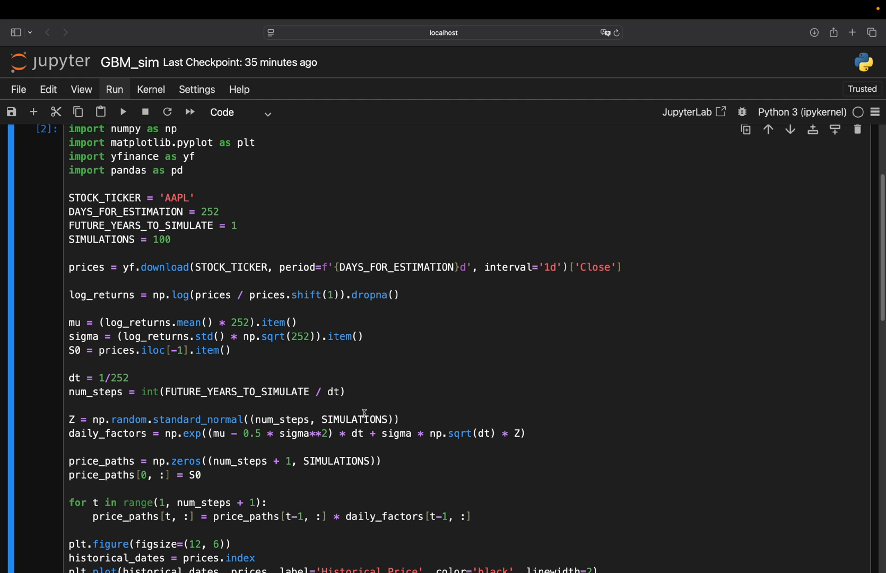
{"action": "mouse_move", "coordinate": [186, 445]}
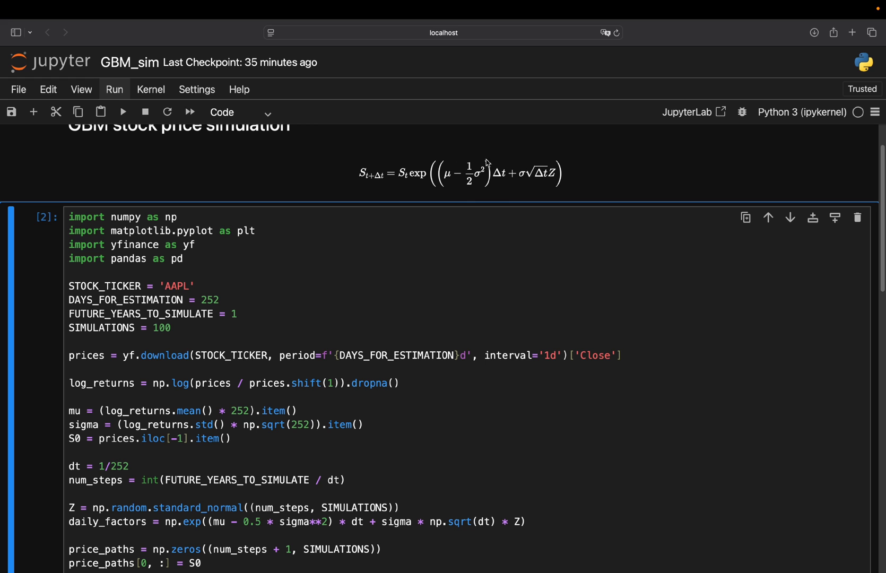
{"action": "scroll", "scroll_direction": "down", "scroll_amount": 3}
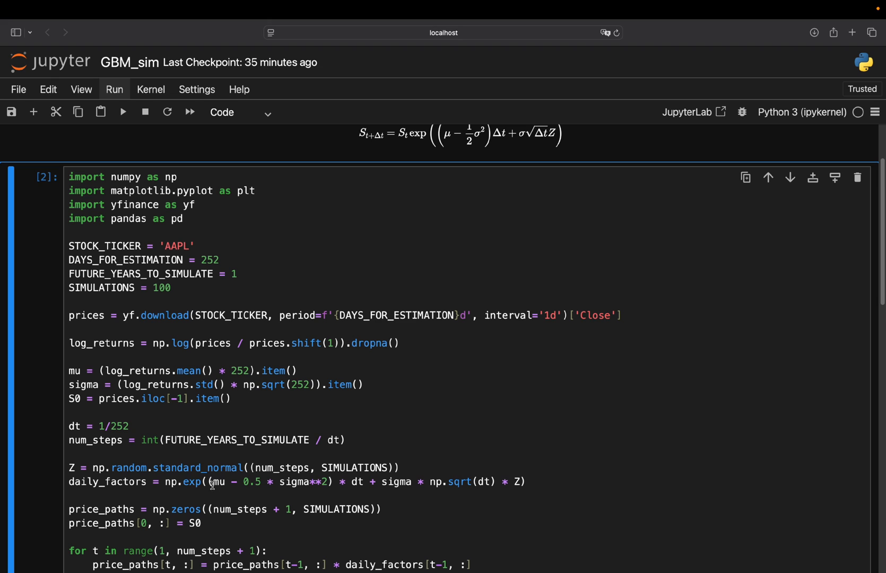
{"action": "mouse_move", "coordinate": [246, 488]}
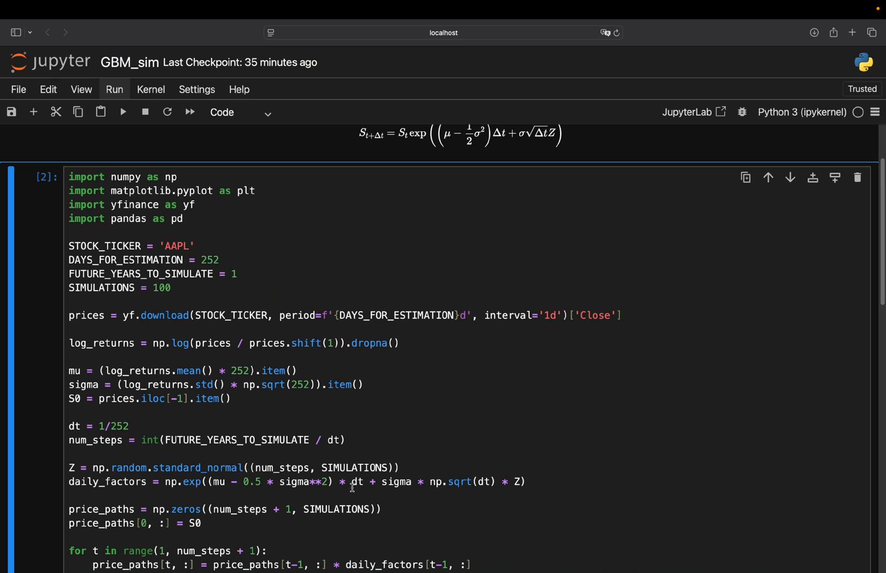
{"action": "mouse_move", "coordinate": [450, 490]}
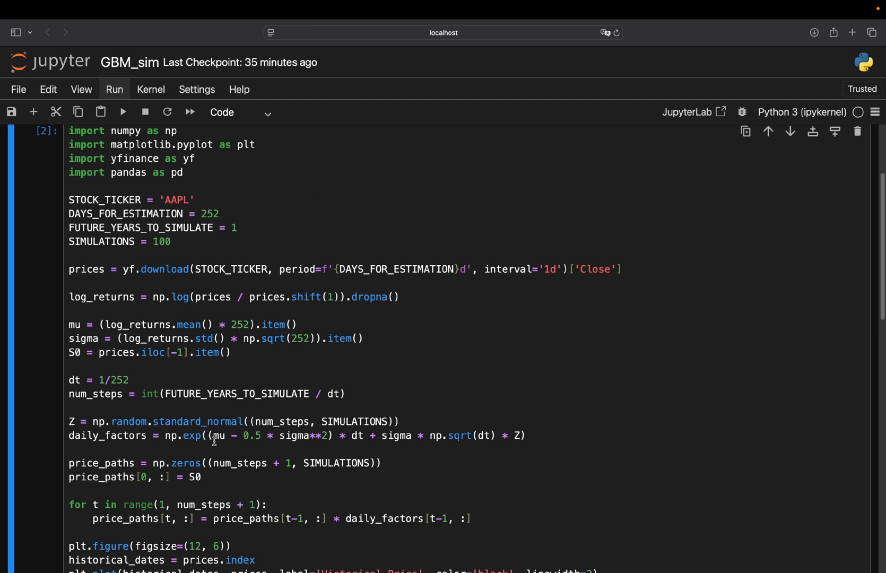
{"action": "mouse_move", "coordinate": [275, 443]}
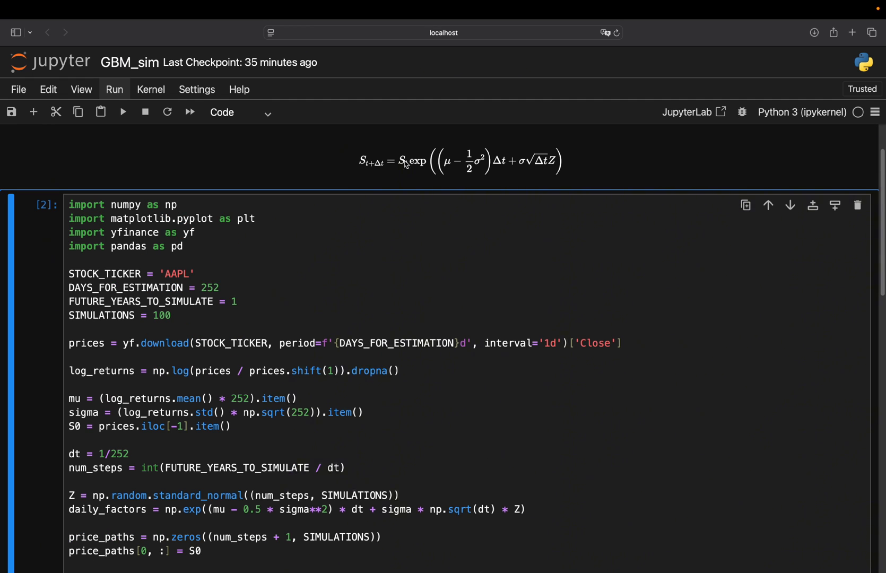
{"action": "mouse_move", "coordinate": [460, 193]}
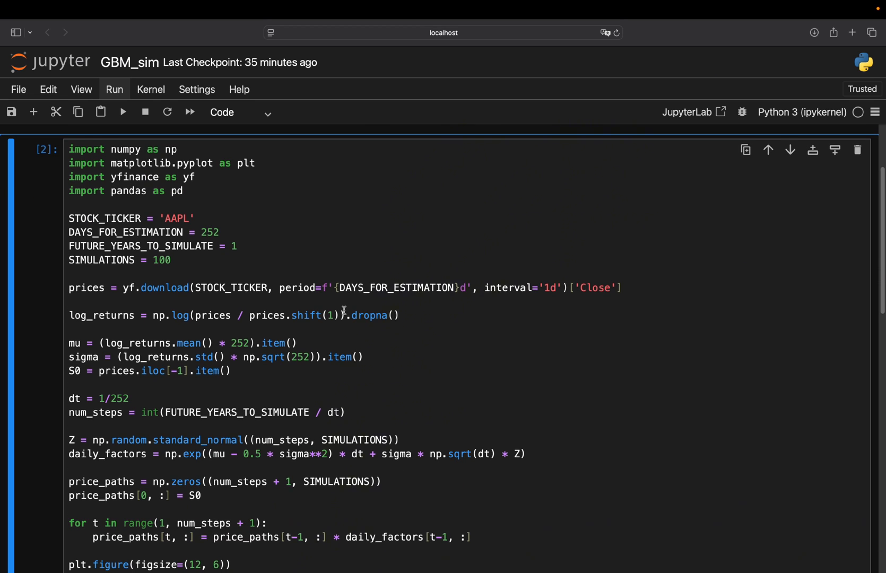
{"action": "scroll", "scroll_direction": "down", "scroll_amount": 3}
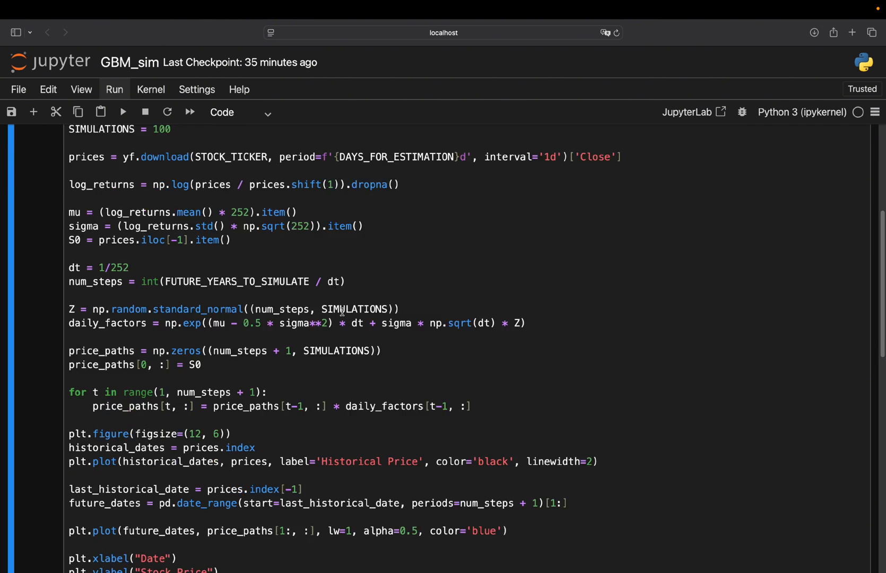
{"action": "scroll", "scroll_direction": "down", "scroll_amount": 3}
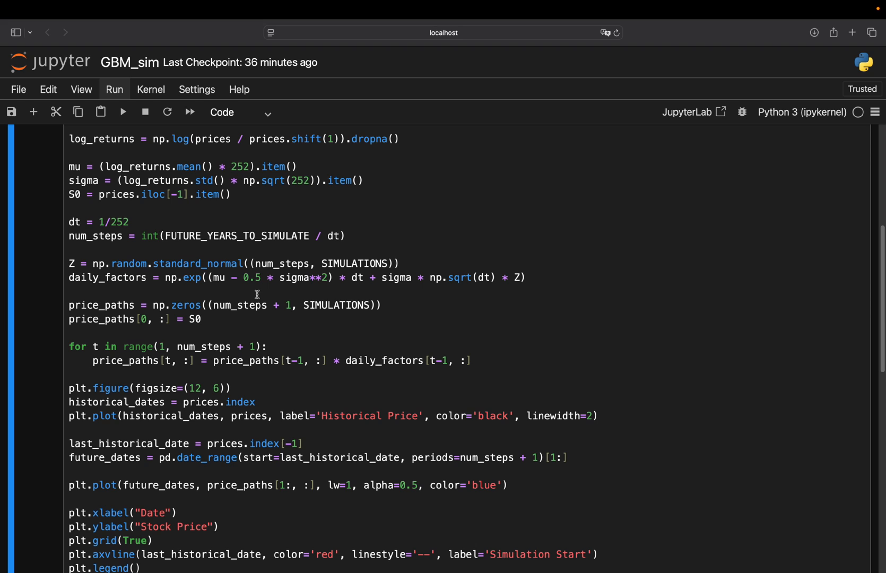
{"action": "mouse_move", "coordinate": [332, 316]}
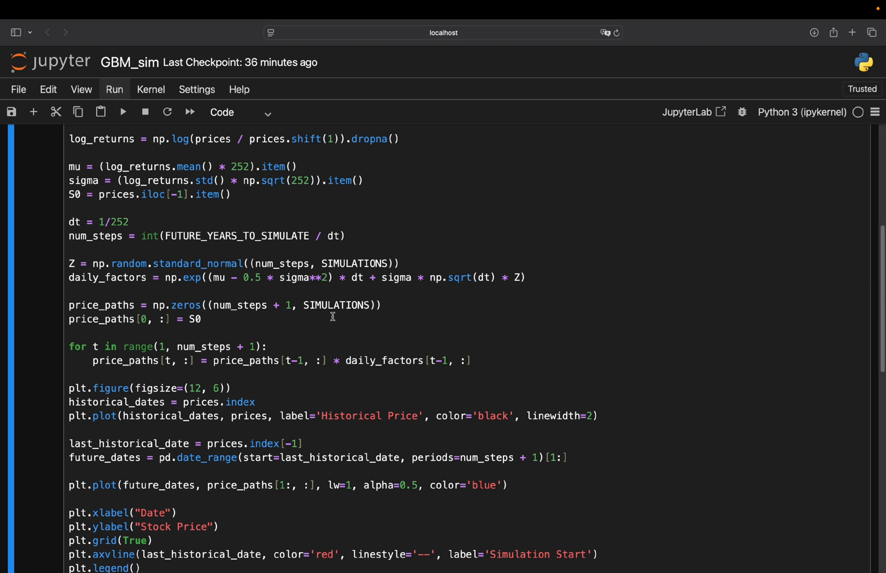
{"action": "mouse_move", "coordinate": [361, 307]}
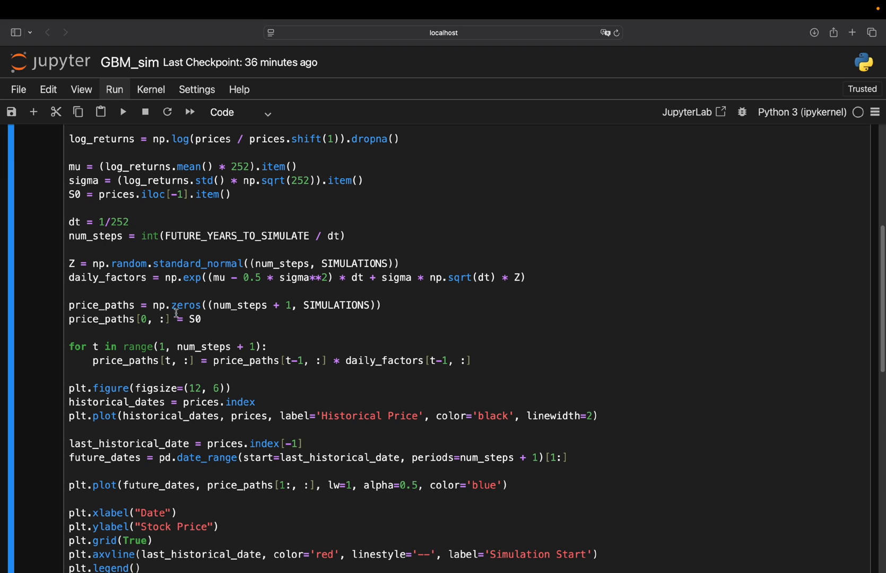
{"action": "mouse_move", "coordinate": [191, 326]}
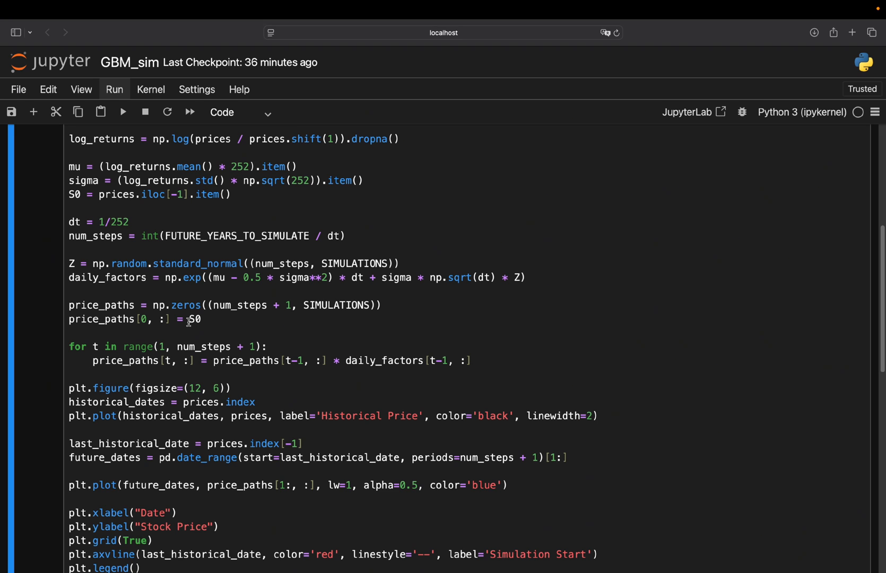
{"action": "mouse_move", "coordinate": [184, 327]}
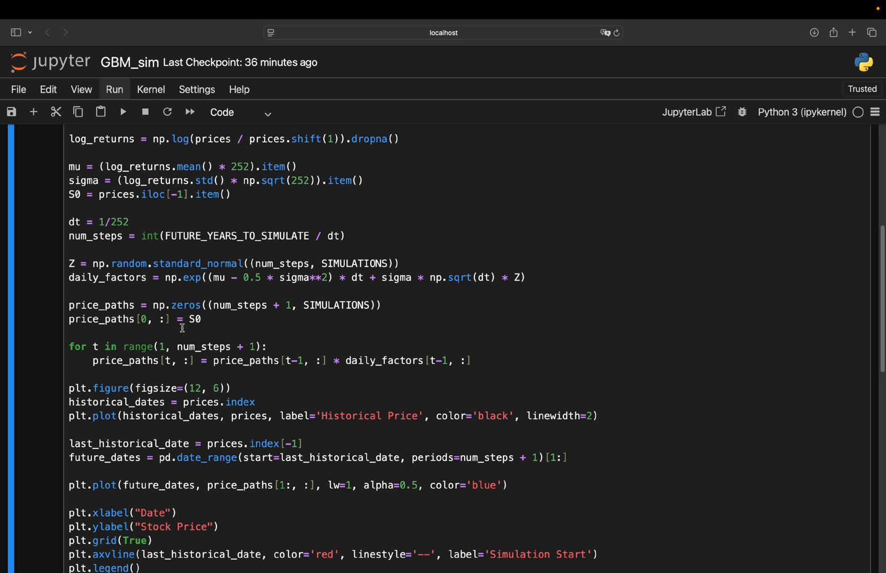
{"action": "mouse_move", "coordinate": [187, 315]}
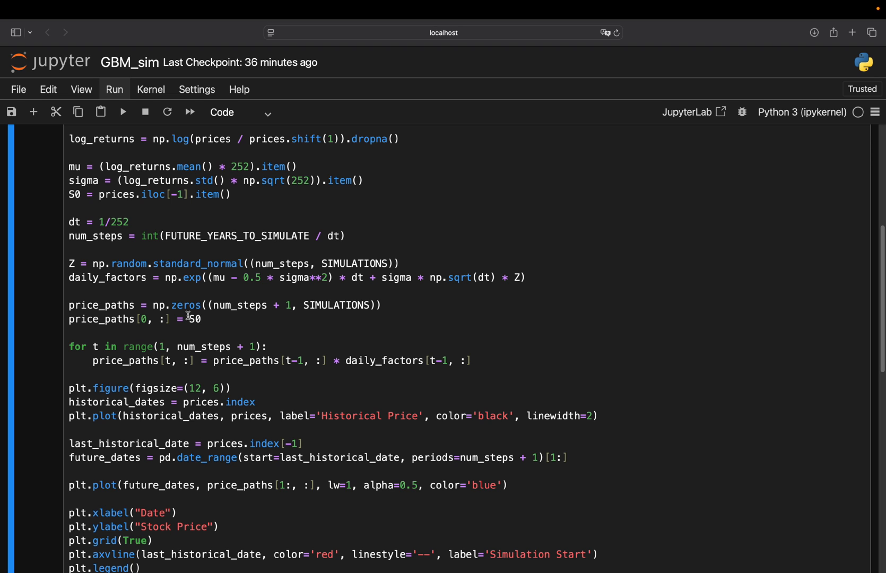
{"action": "left_click", "coordinate": [215, 347]}
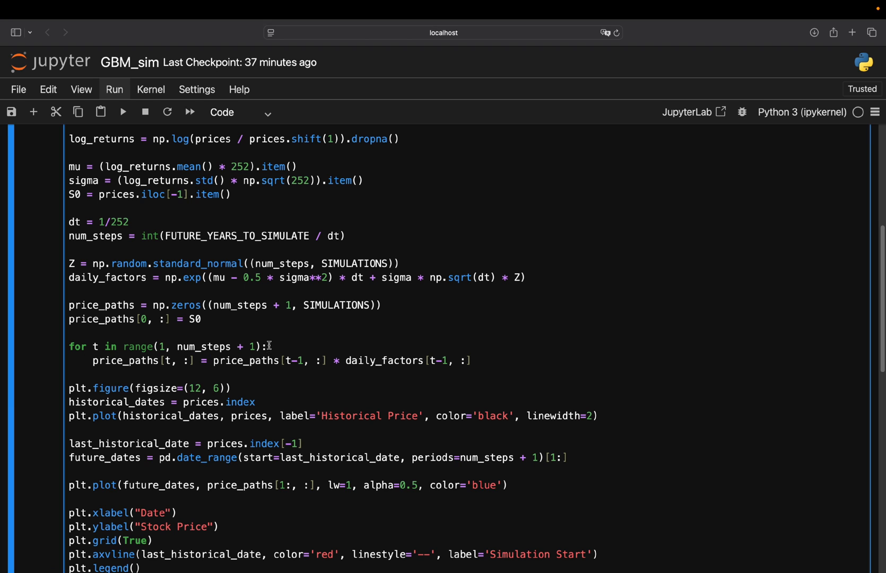
{"action": "mouse_move", "coordinate": [136, 361]}
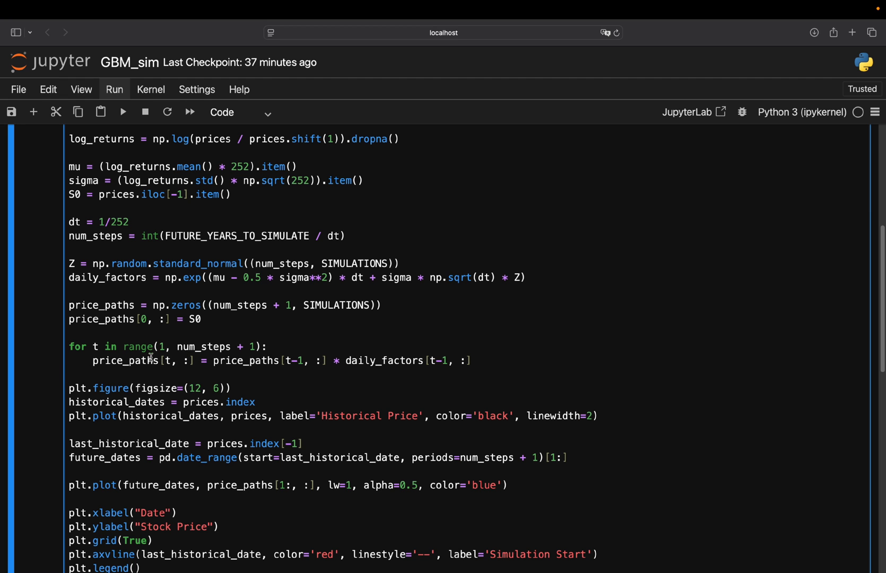
Write pd.DataFrame(price_paths) in the empty cell below the plot
{"action": "left_click", "coordinate": [122, 111]}
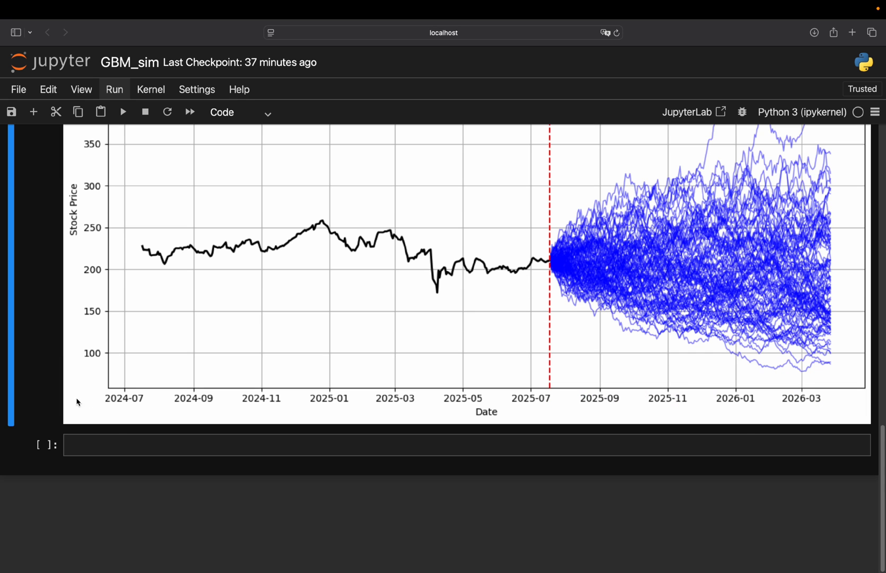
{"action": "type", "text": "price_paths"}
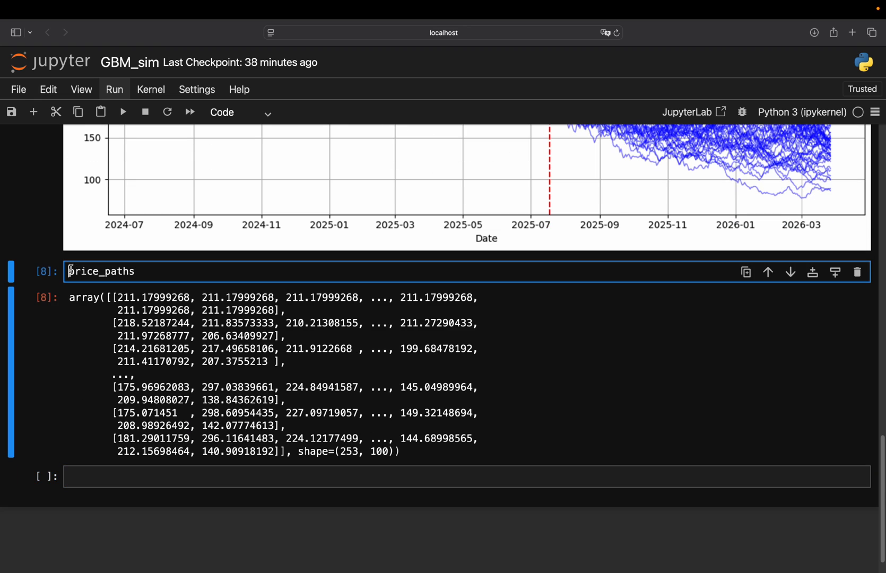
{"action": "type", "text": "pd.DataFrame"}
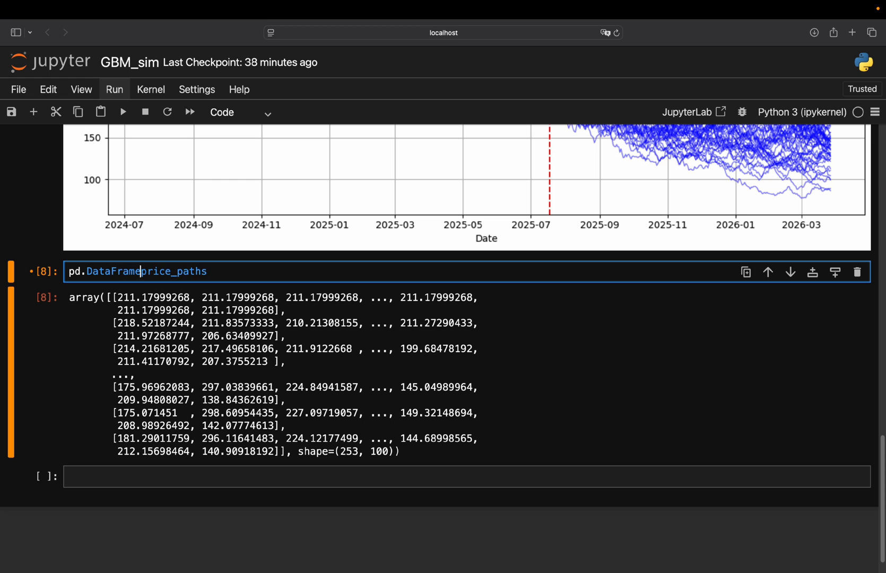
{"action": "type", "text": "("}
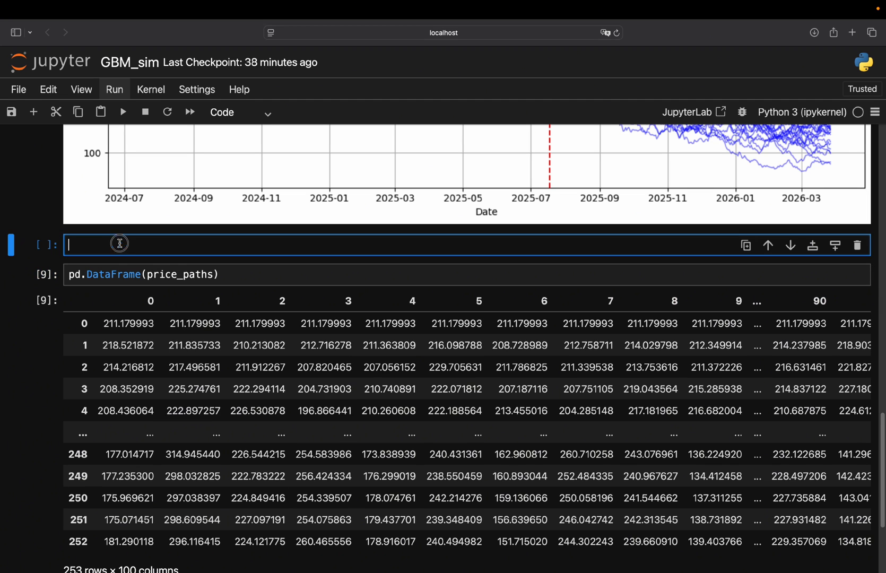
Add a prices cell and scroll through the displayed tables
{"action": "type", "text": "prcices"}
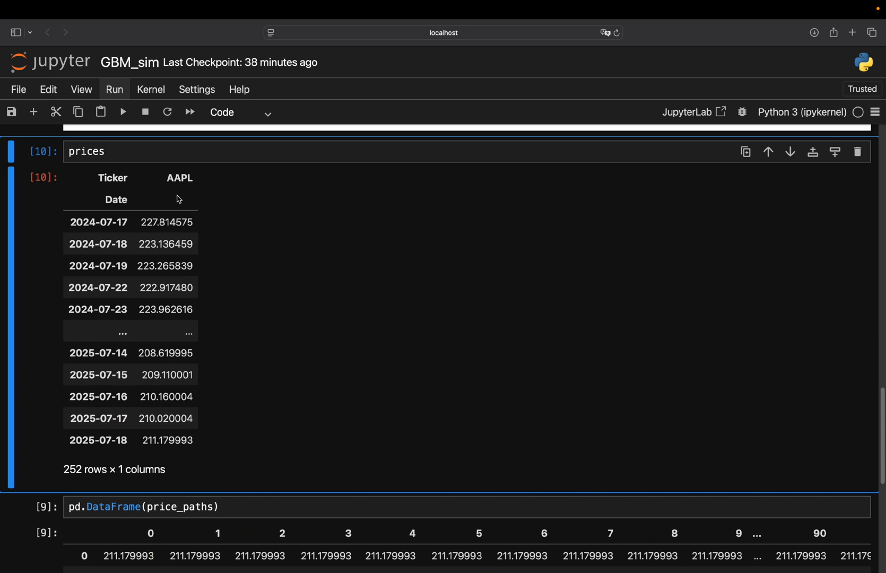
{"action": "scroll", "scroll_direction": "down", "scroll_amount": 3}
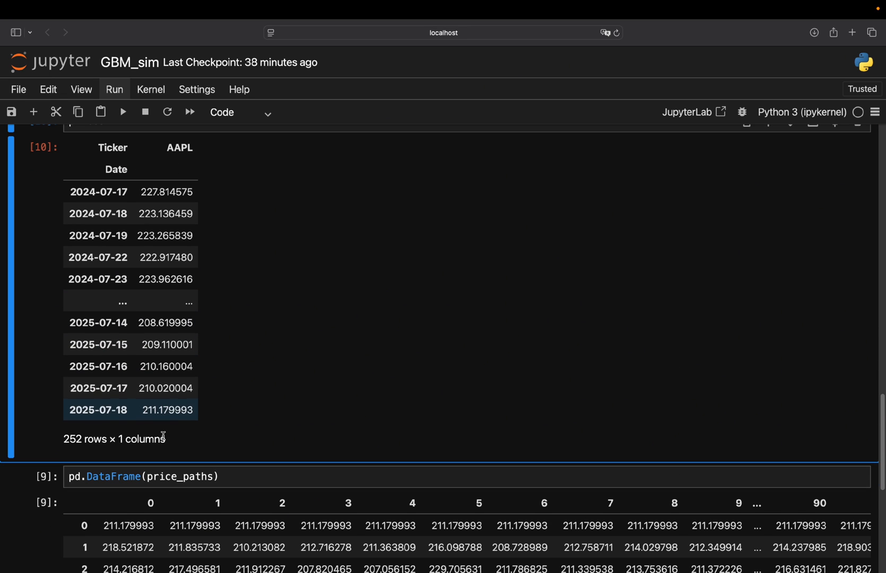
{"action": "scroll", "scroll_direction": "down", "scroll_amount": 3}
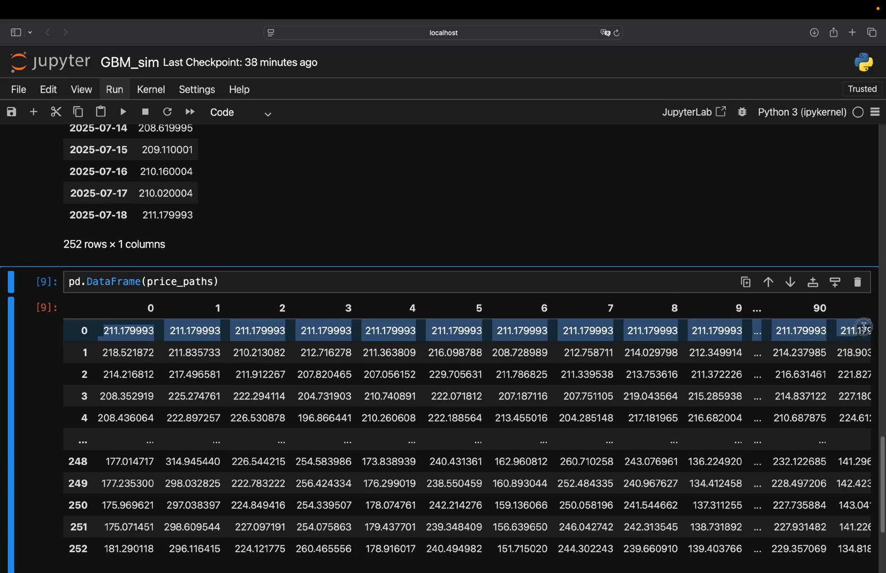
{"action": "scroll", "scroll_direction": "right", "scroll_amount": 3}
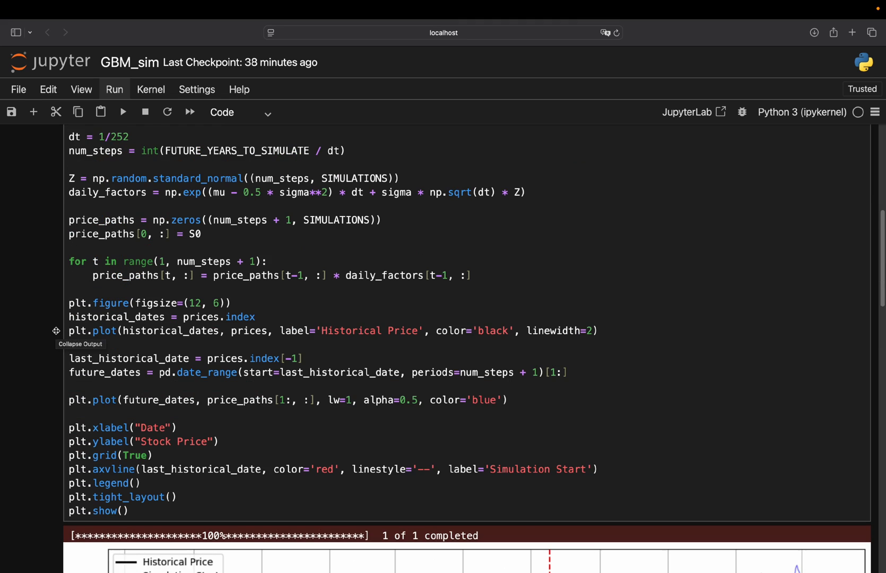
{"action": "scroll", "scroll_direction": "down", "scroll_amount": 3}
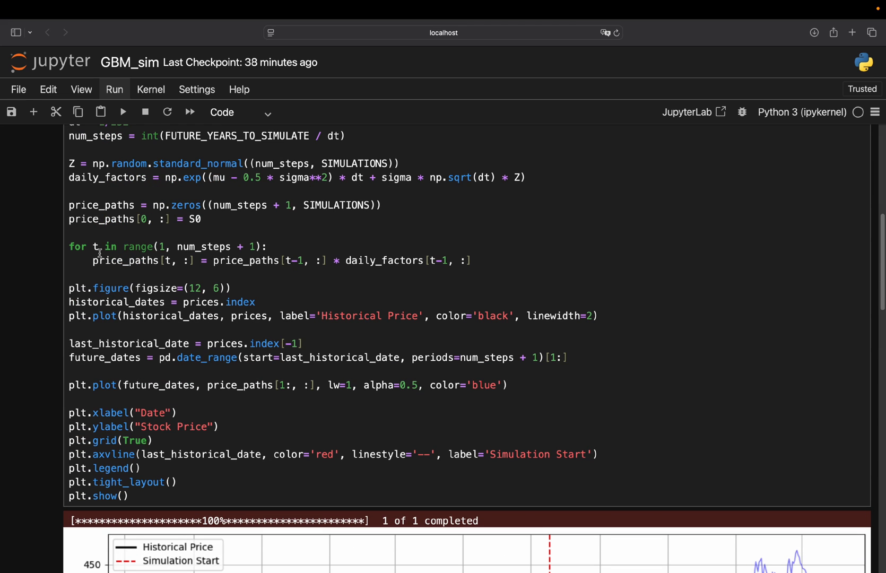
{"action": "double_click", "coordinate": [111, 261]}
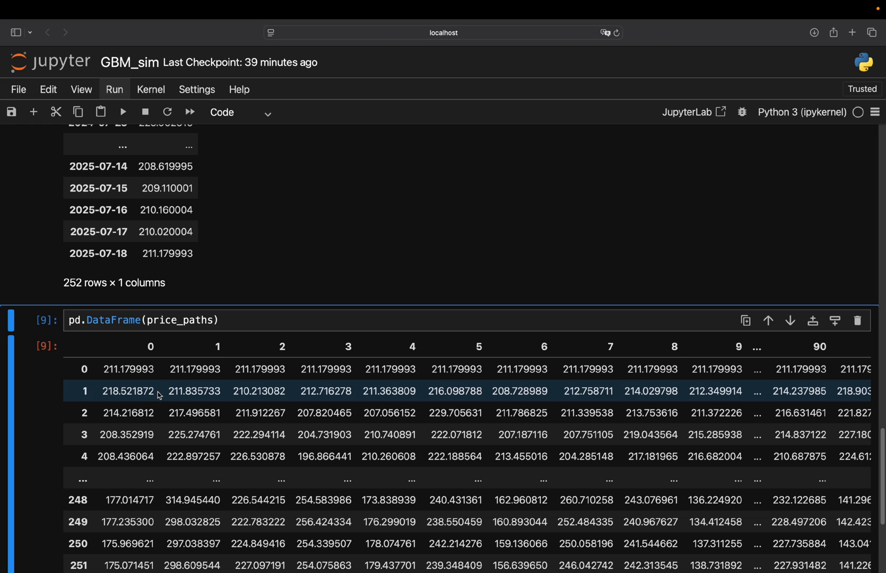
{"action": "double_click", "coordinate": [128, 390]}
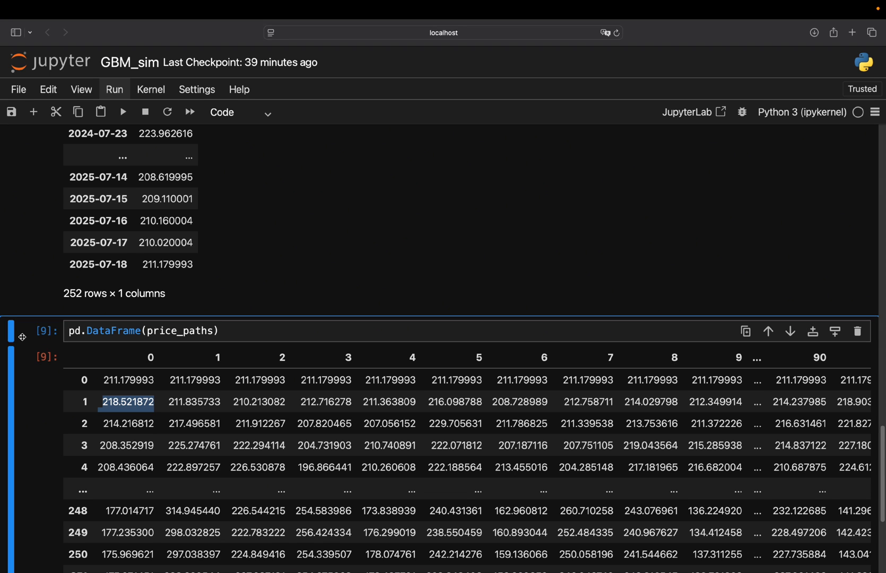
{"action": "scroll", "scroll_direction": "down", "scroll_amount": 3}
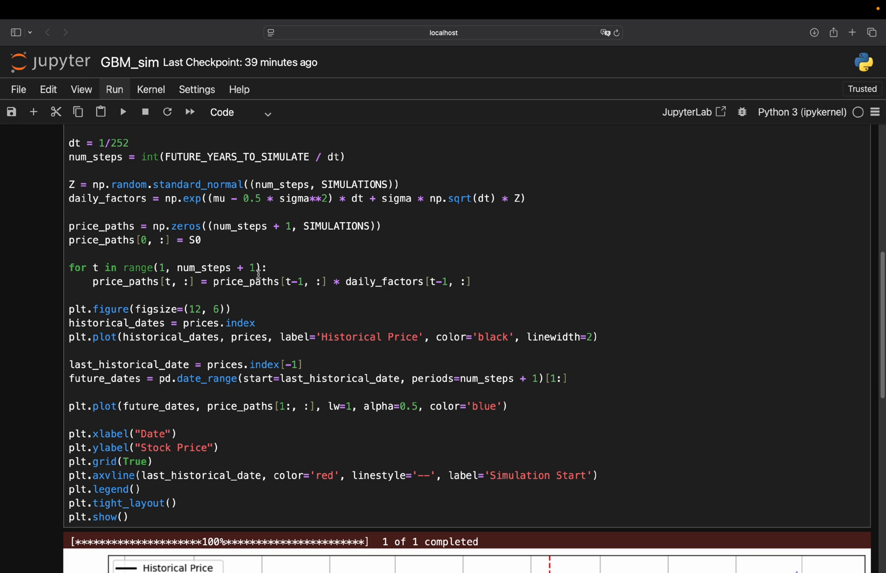
{"action": "mouse_move", "coordinate": [277, 266]}
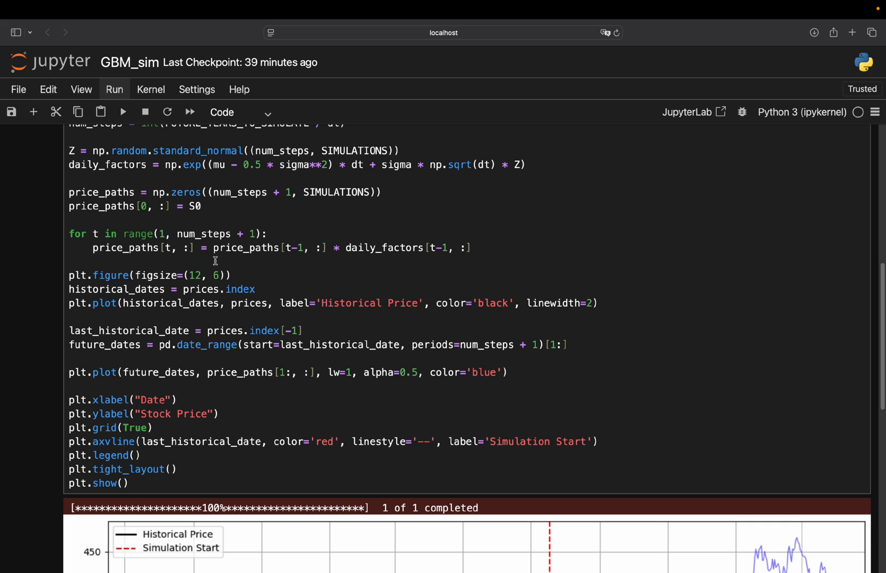
{"action": "mouse_move", "coordinate": [201, 309]}
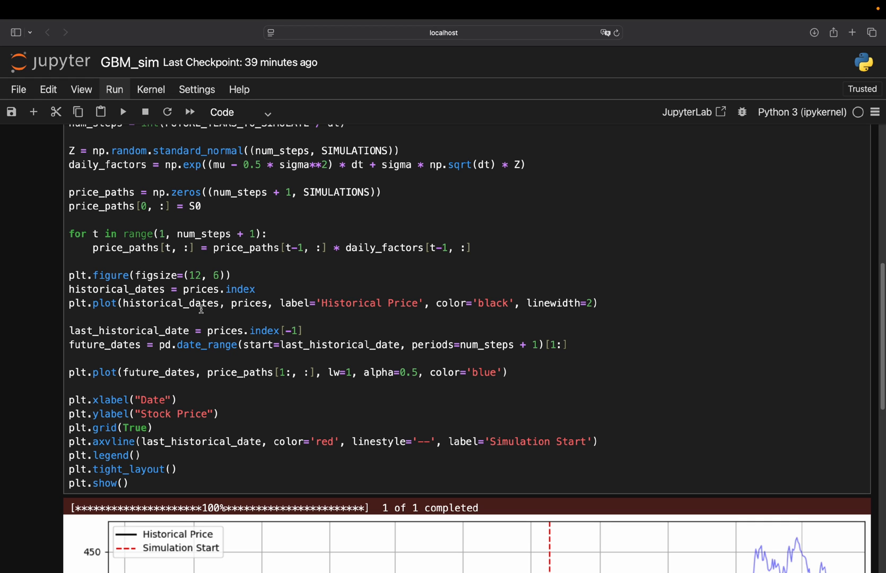
{"action": "scroll", "scroll_direction": "down", "scroll_amount": 3}
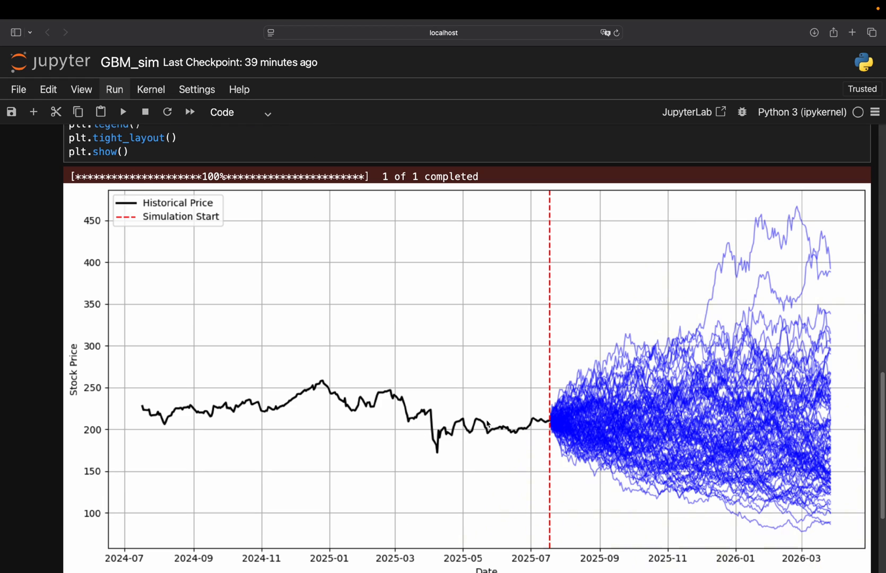
{"action": "scroll", "scroll_direction": "up", "scroll_amount": 3}
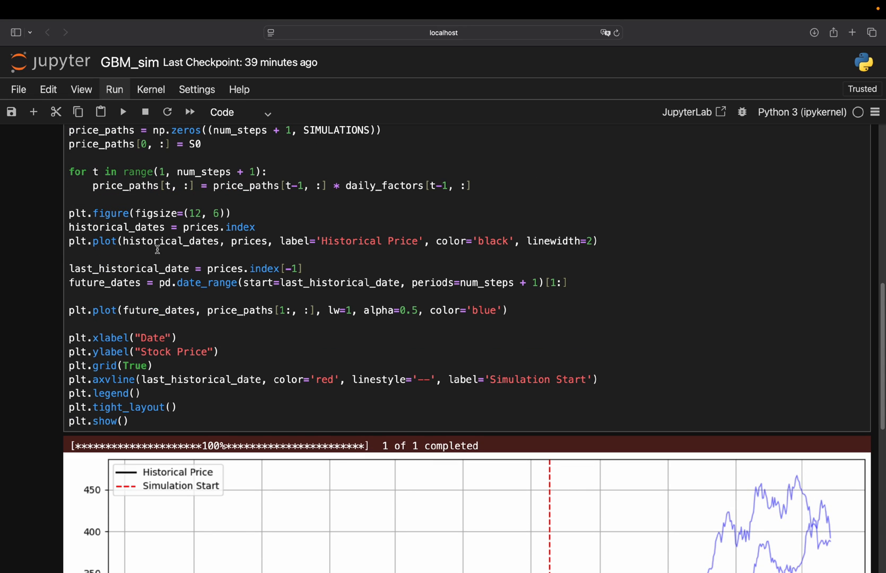
{"action": "scroll", "scroll_direction": "down", "scroll_amount": 3}
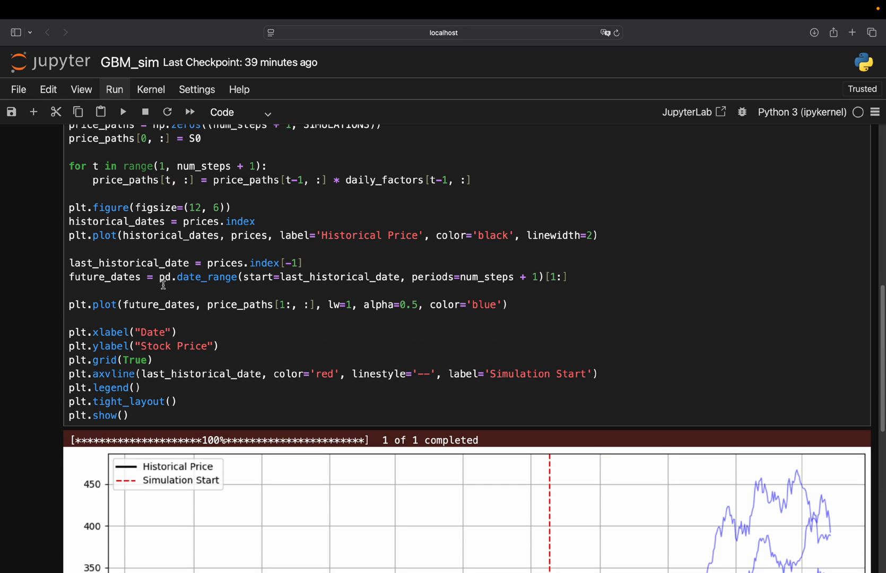
{"action": "mouse_move", "coordinate": [268, 266]}
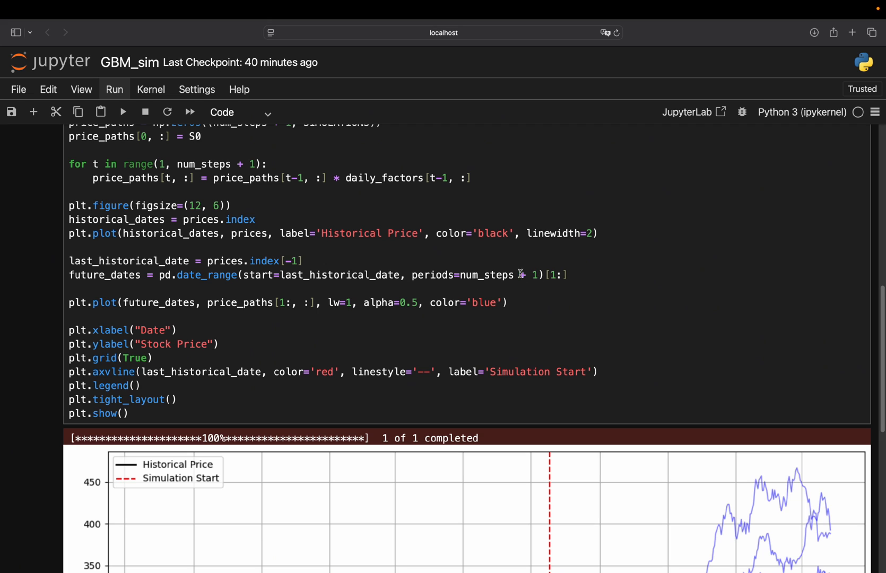
{"action": "mouse_move", "coordinate": [485, 270]}
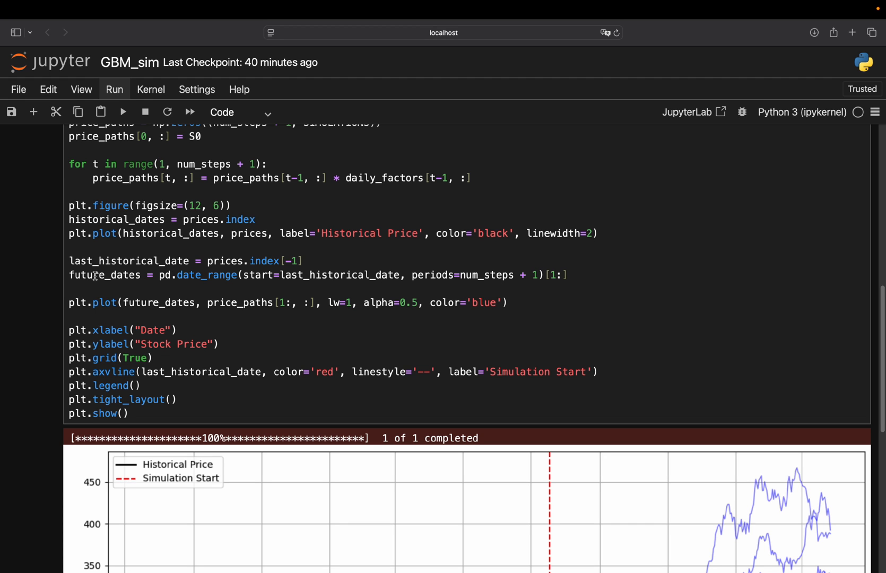
{"action": "scroll", "scroll_direction": "down", "scroll_amount": 3}
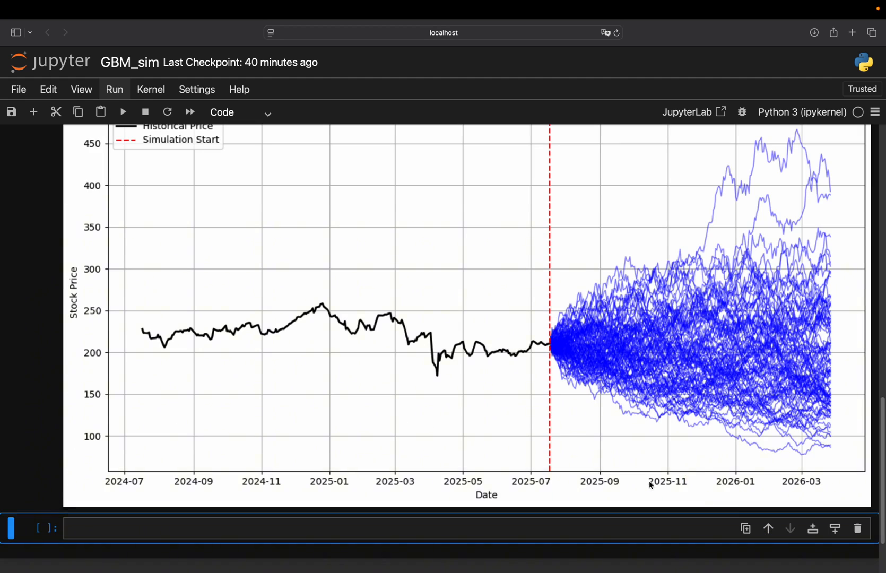
{"action": "mouse_move", "coordinate": [601, 474]}
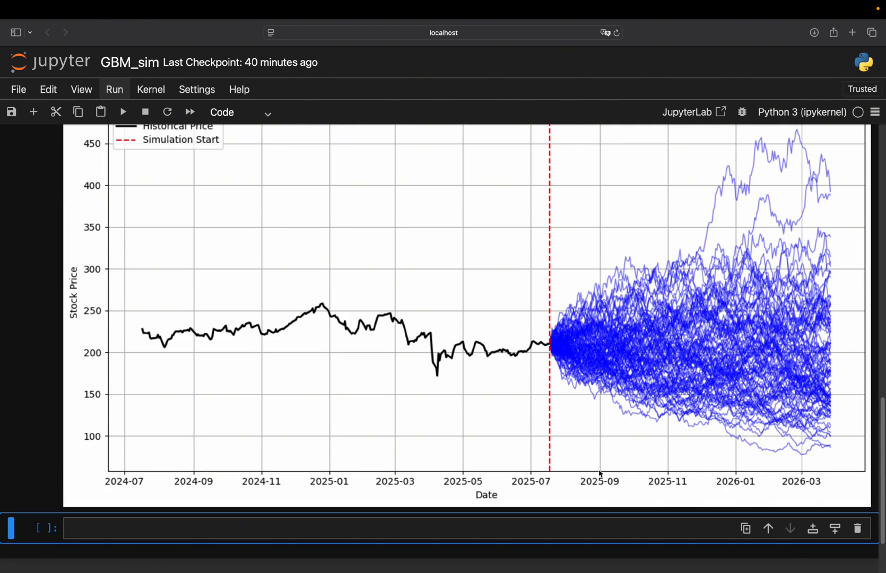
{"action": "mouse_move", "coordinate": [657, 467]}
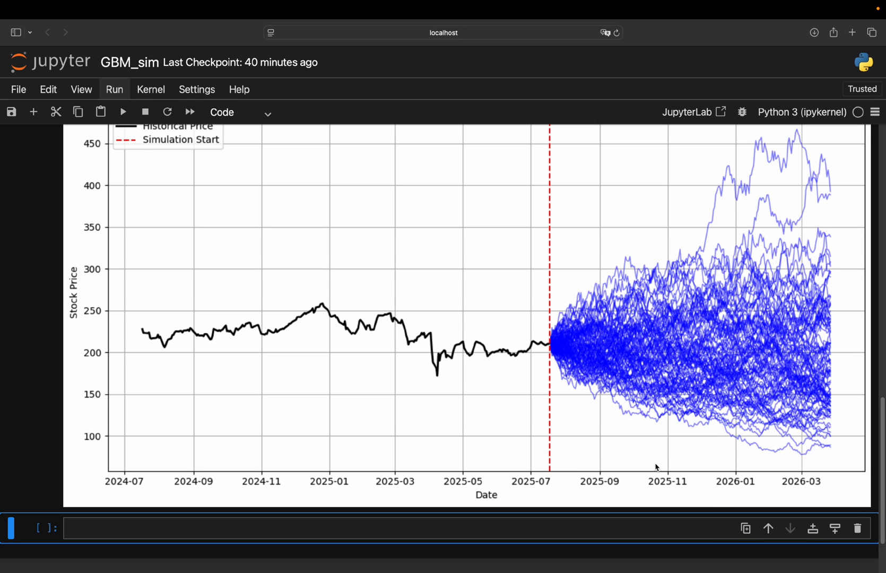
{"action": "left_click", "coordinate": [122, 112]}
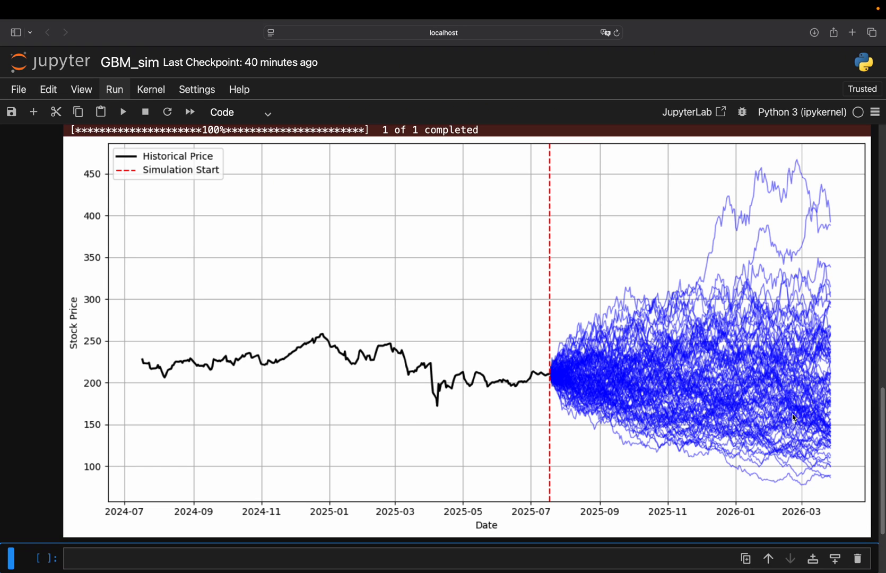
{"action": "mouse_move", "coordinate": [776, 405]}
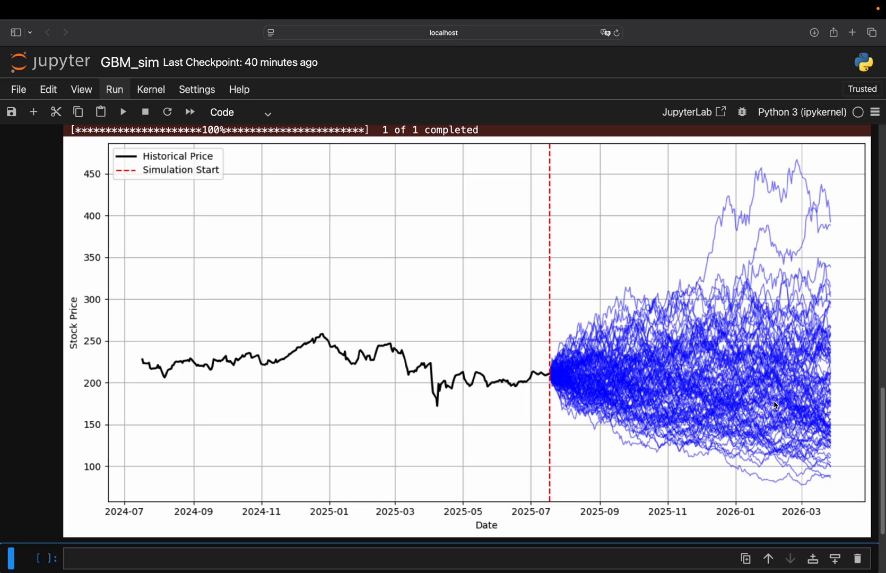